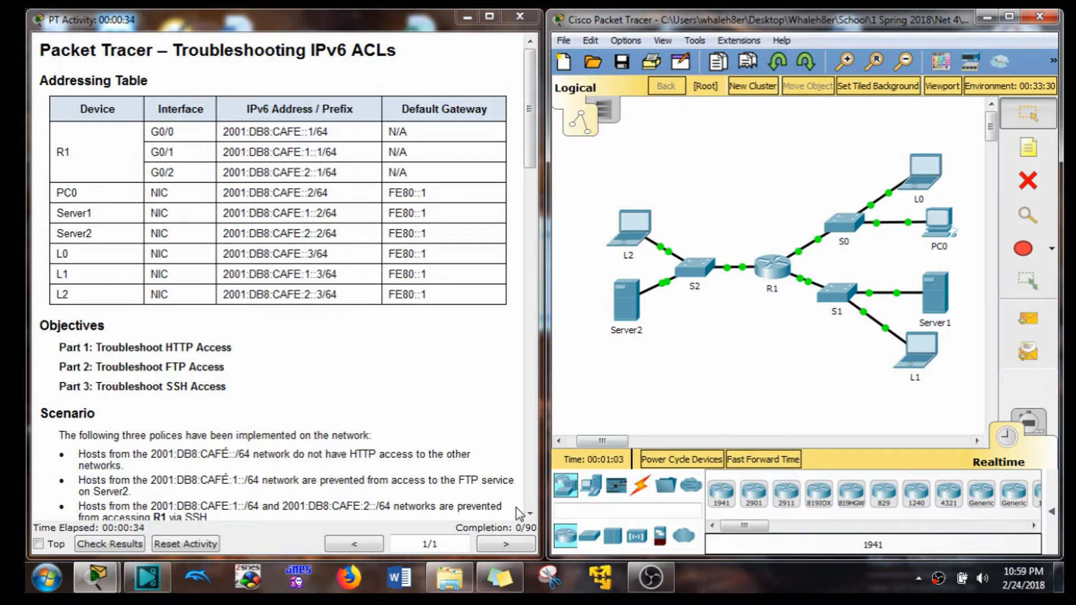
mouse_move(293, 338)
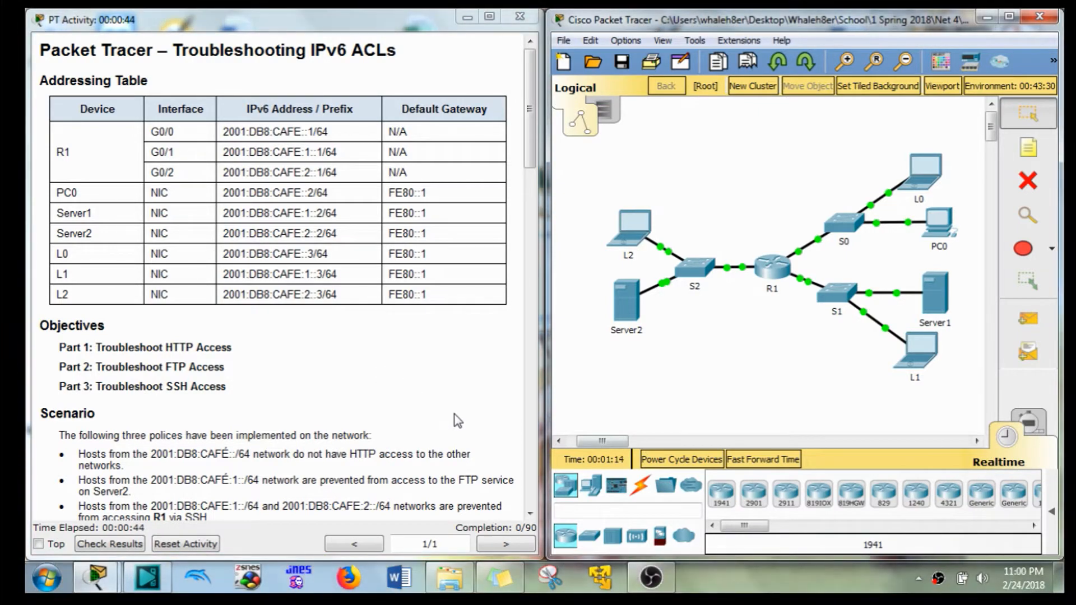
- Show R1's running configuration in its CLI and scroll to the G0, G1 and G2 IPv6 access lists
scroll("down", 3)
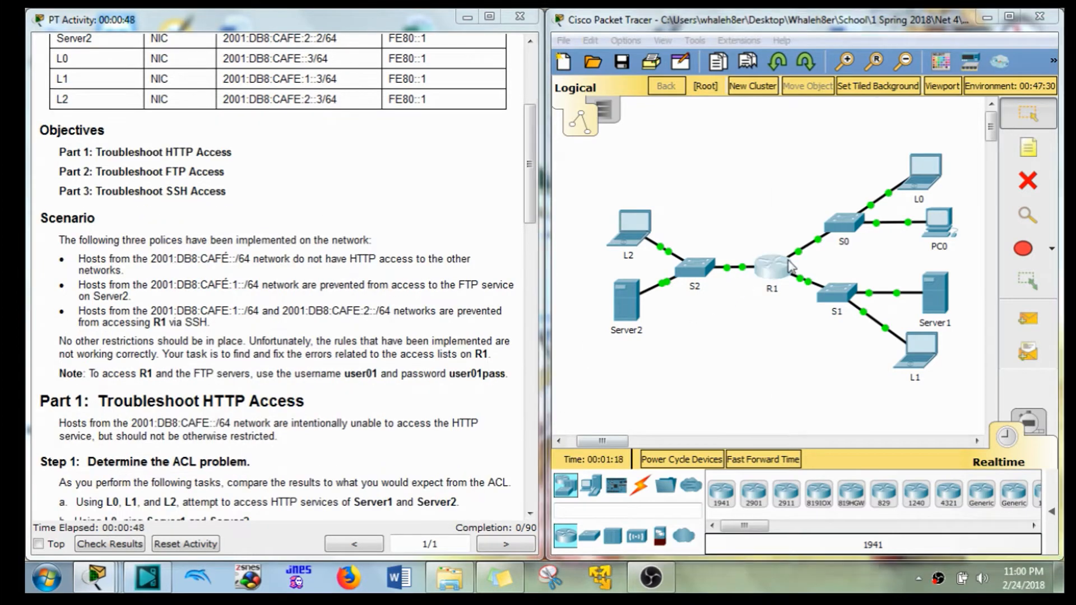
double_click(771, 265)
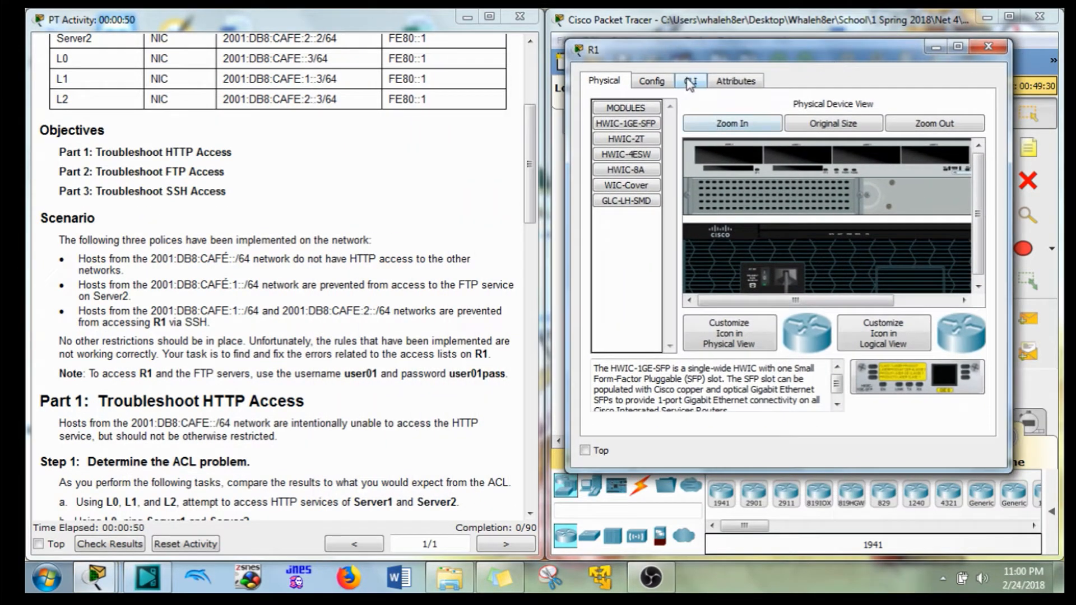
left_click(690, 81)
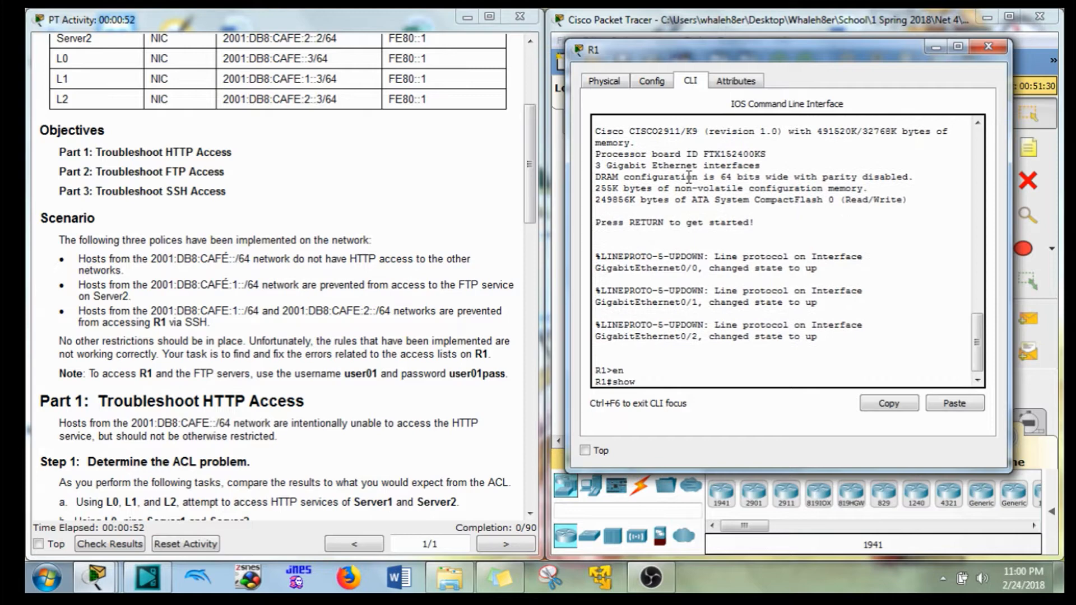
type("run")
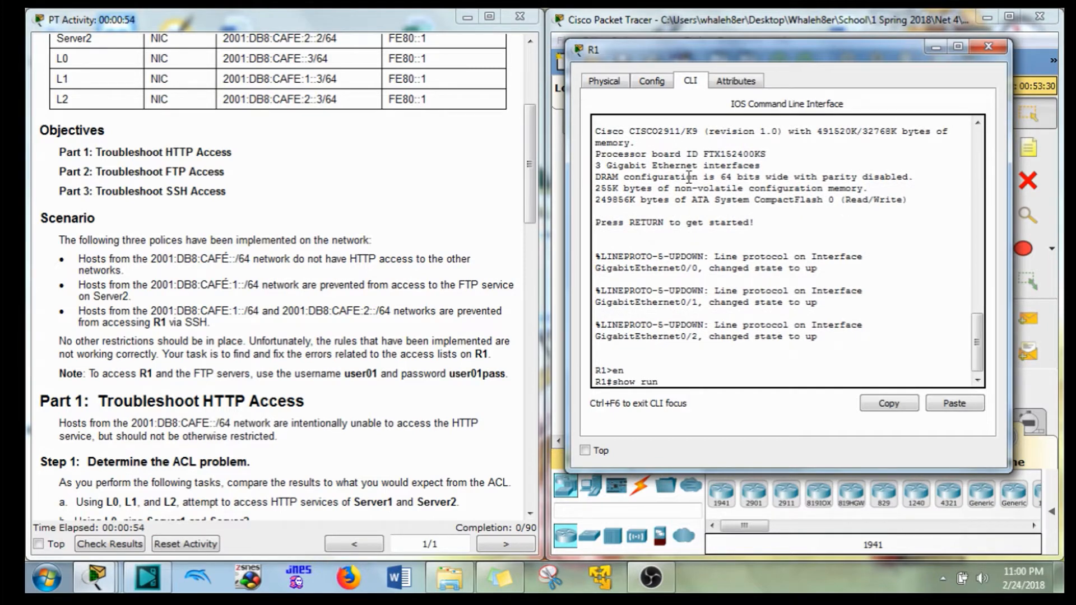
key("Return")
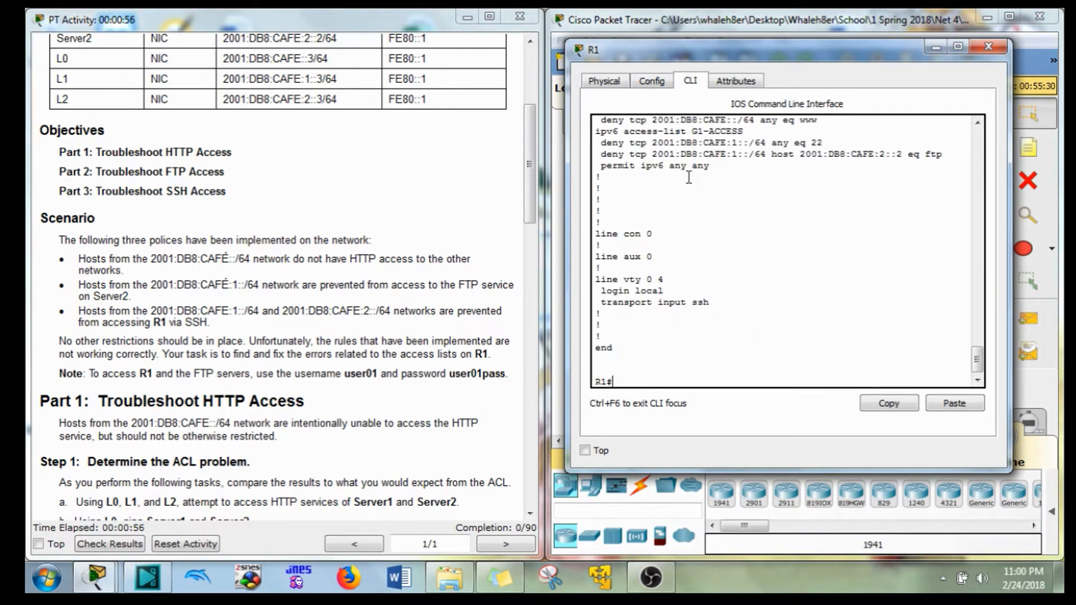
scroll("up", 3)
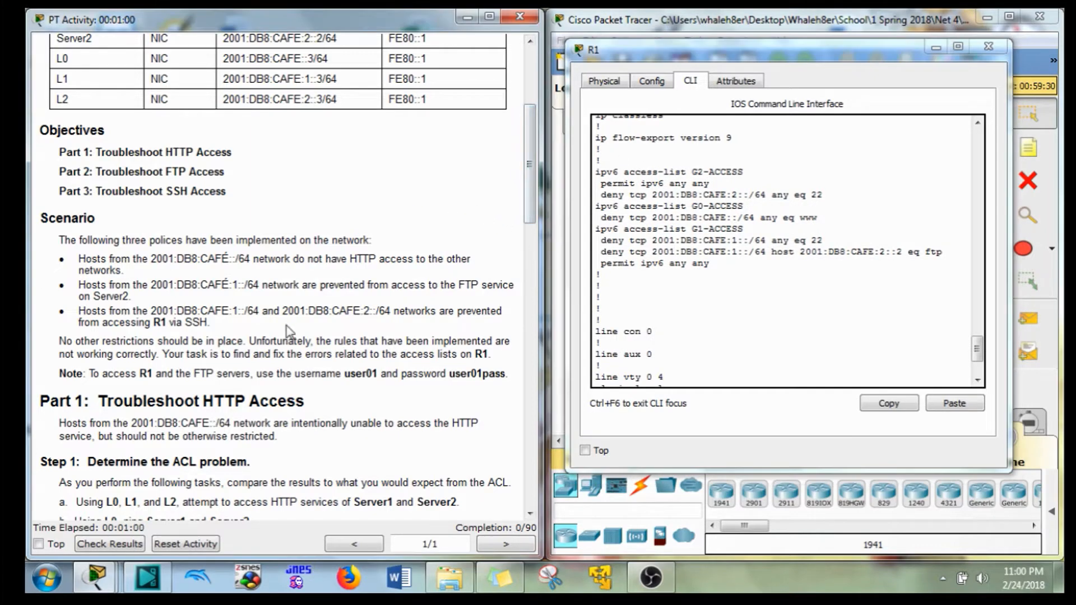
scroll("down", 3)
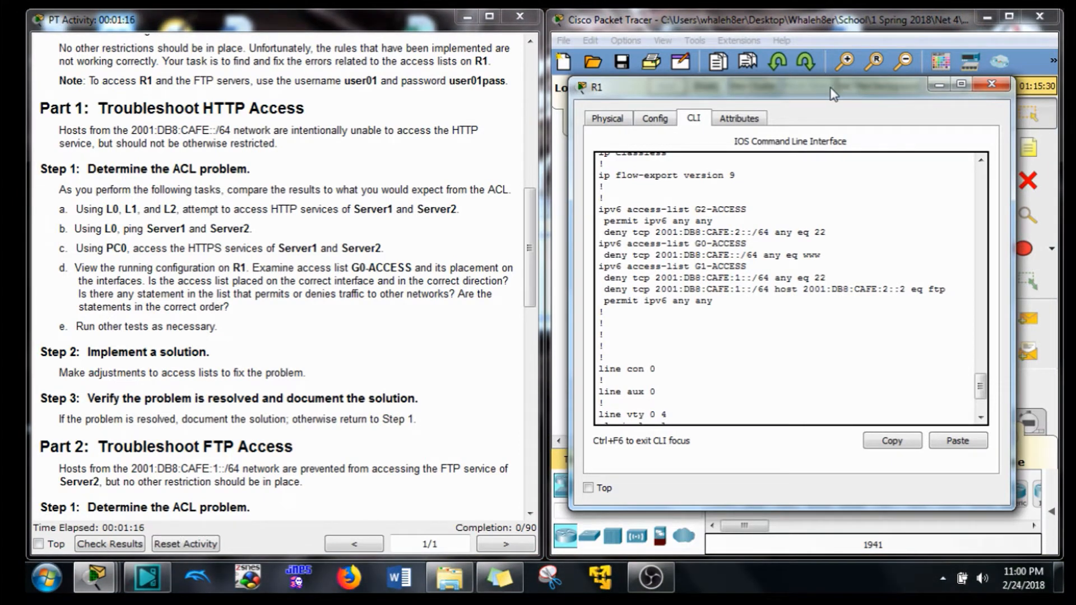
mouse_move(160, 248)
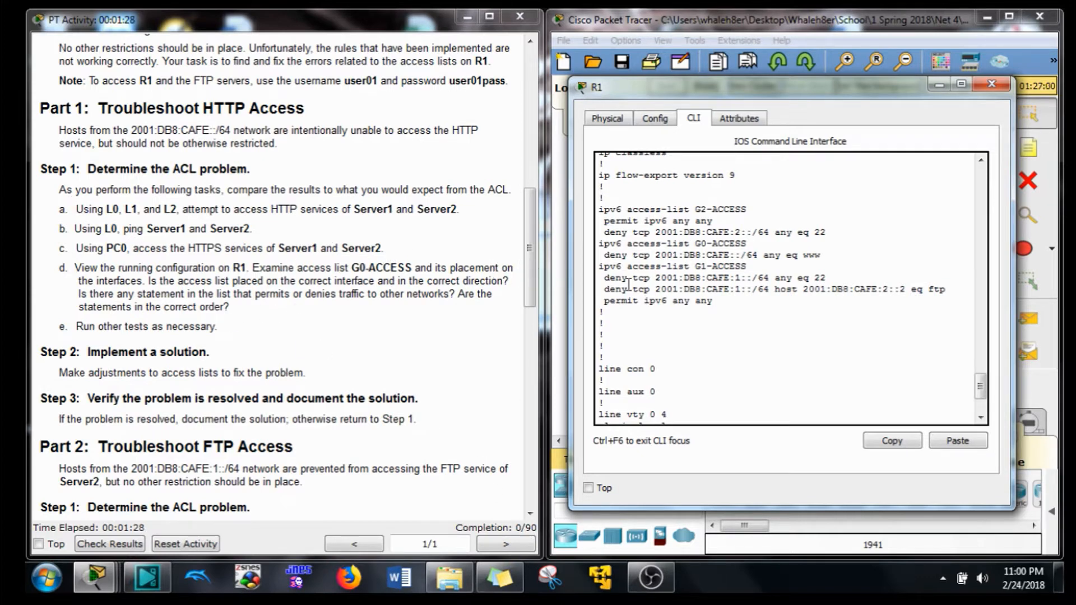
scroll("down", 3)
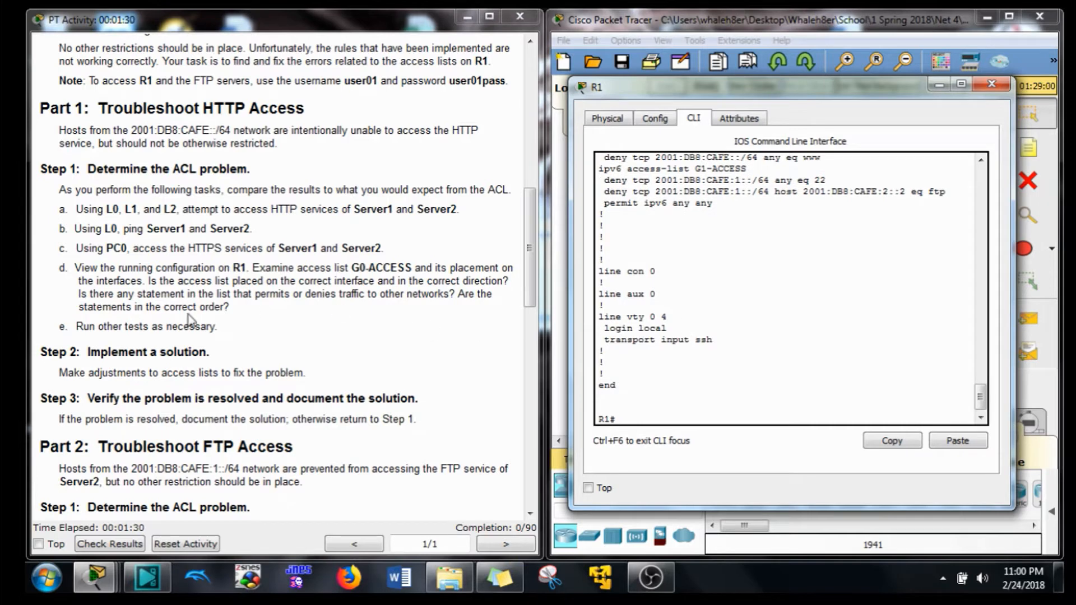
scroll("up", 3)
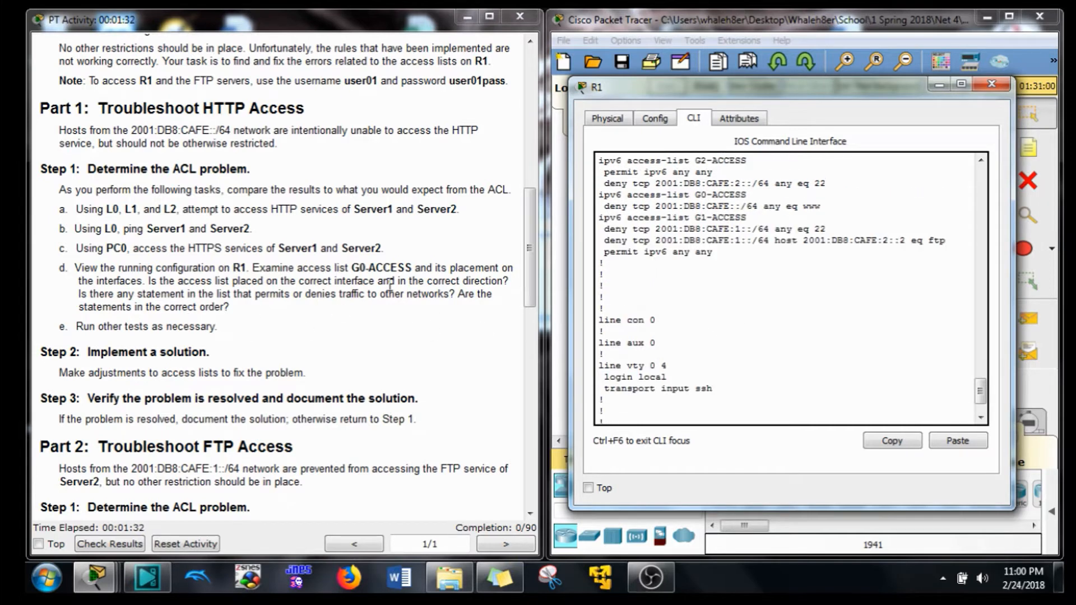
double_click(359, 268)
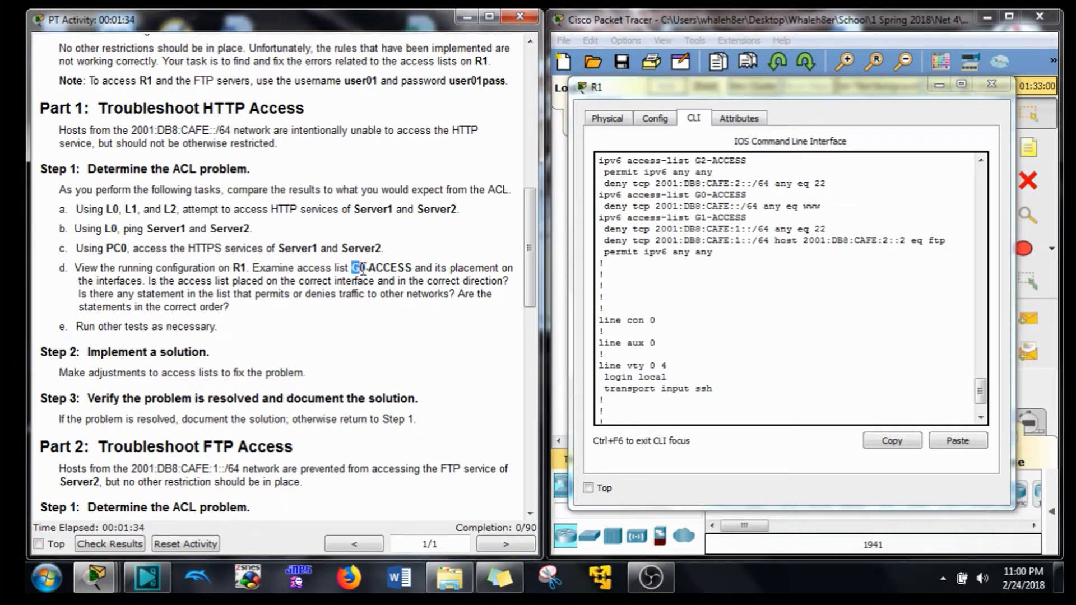
double_click(381, 268)
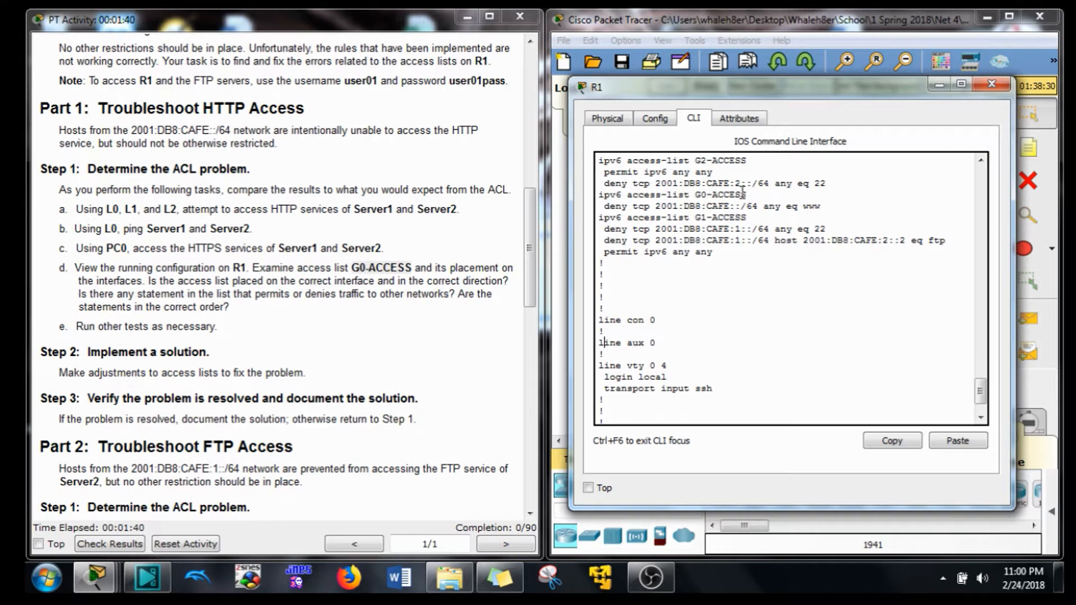
double_click(672, 194)
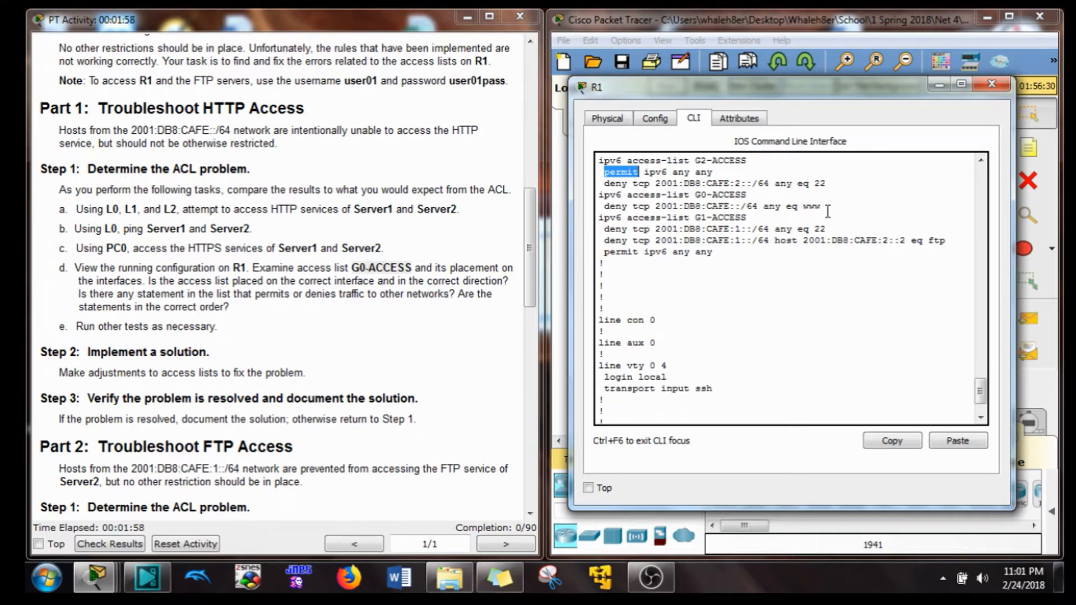
double_click(810, 206)
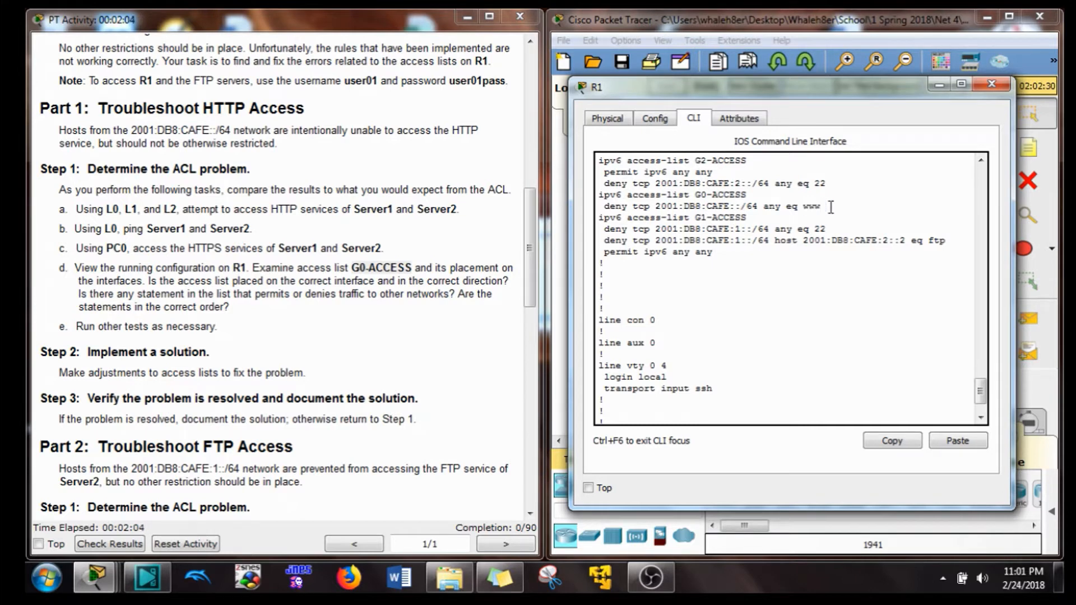
double_click(711, 206)
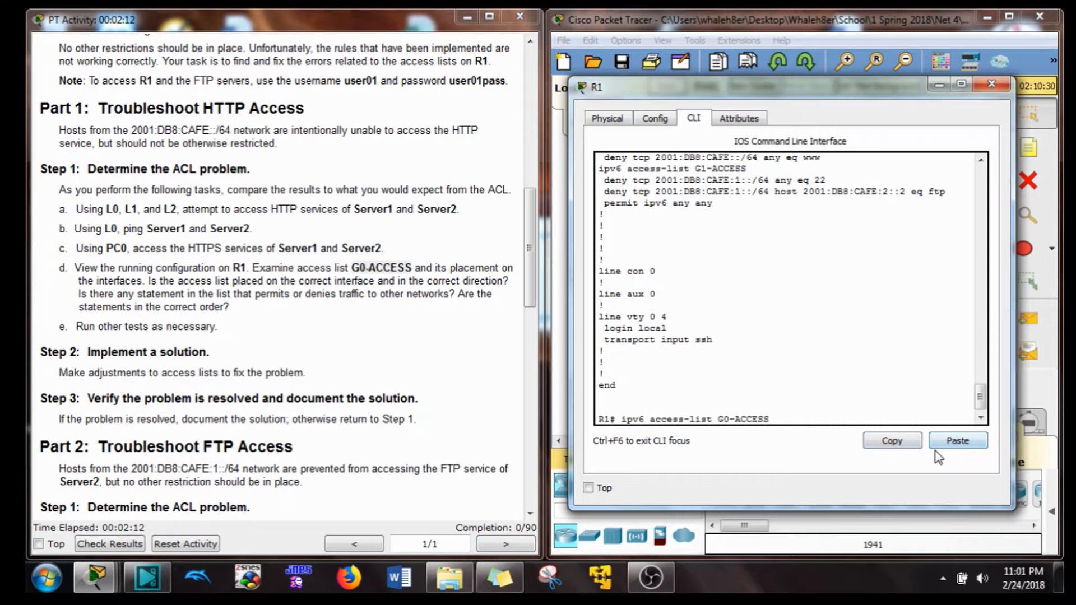
- Add 'permit ipv6 any any' to the end of G0-ACCESS and verify with do show access-lists
type("conf t")
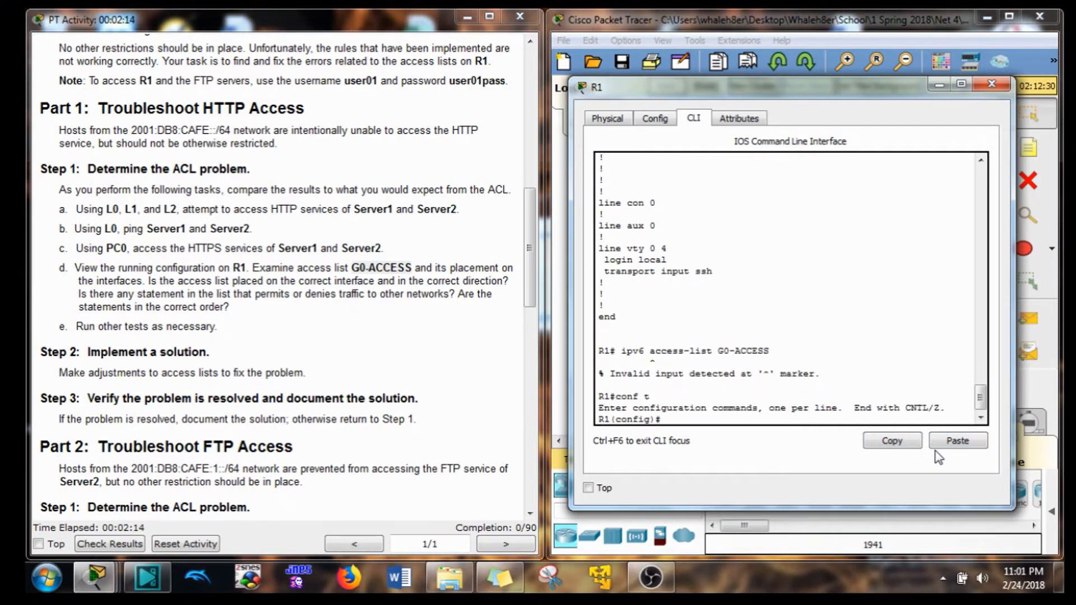
left_click(956, 440)
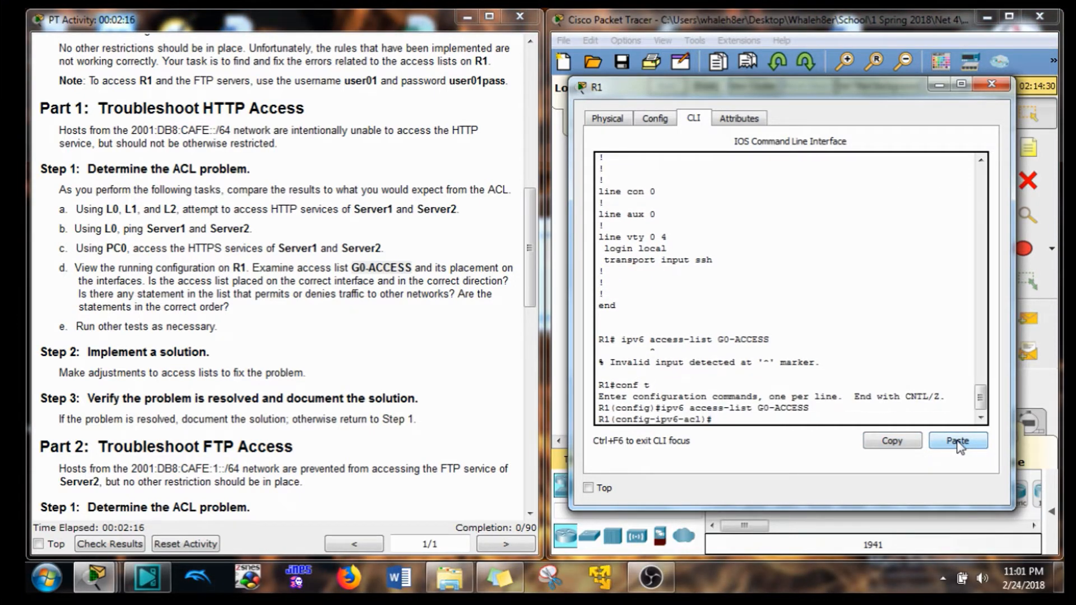
left_click(957, 441)
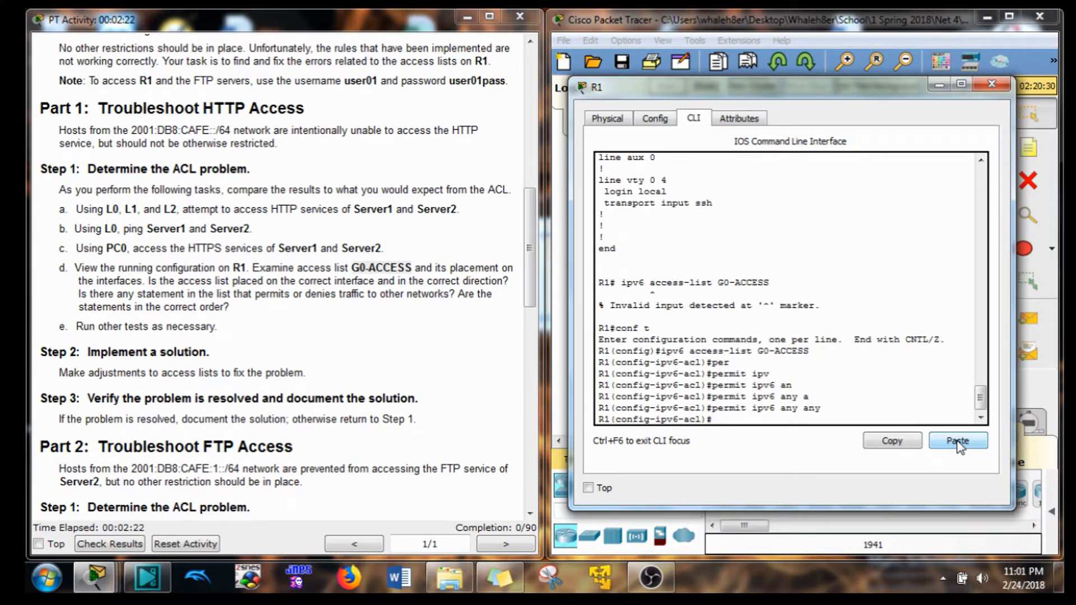
left_click(957, 440)
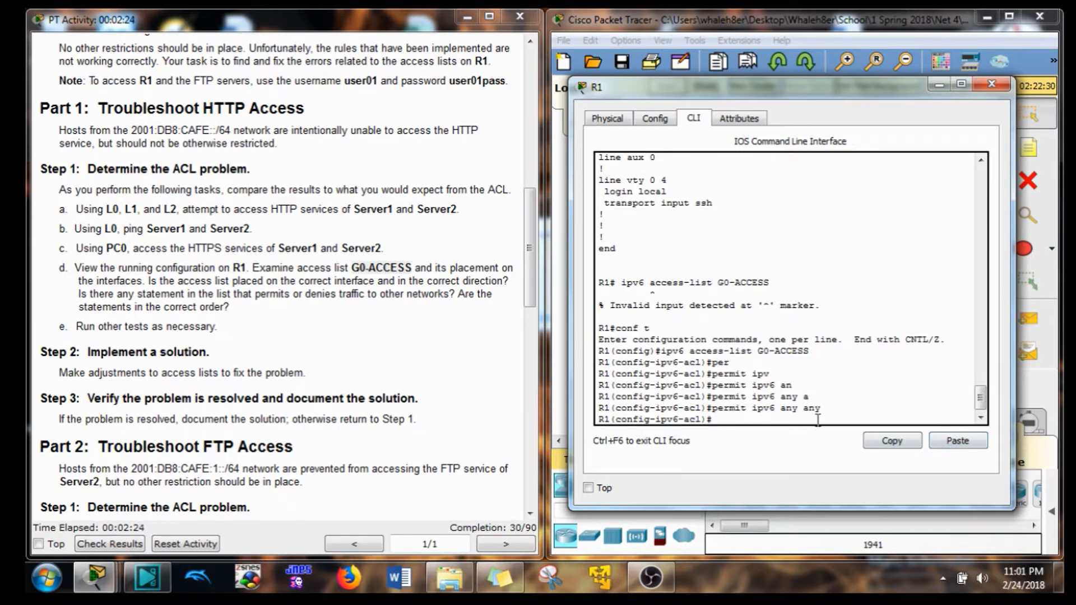
type("do show acc")
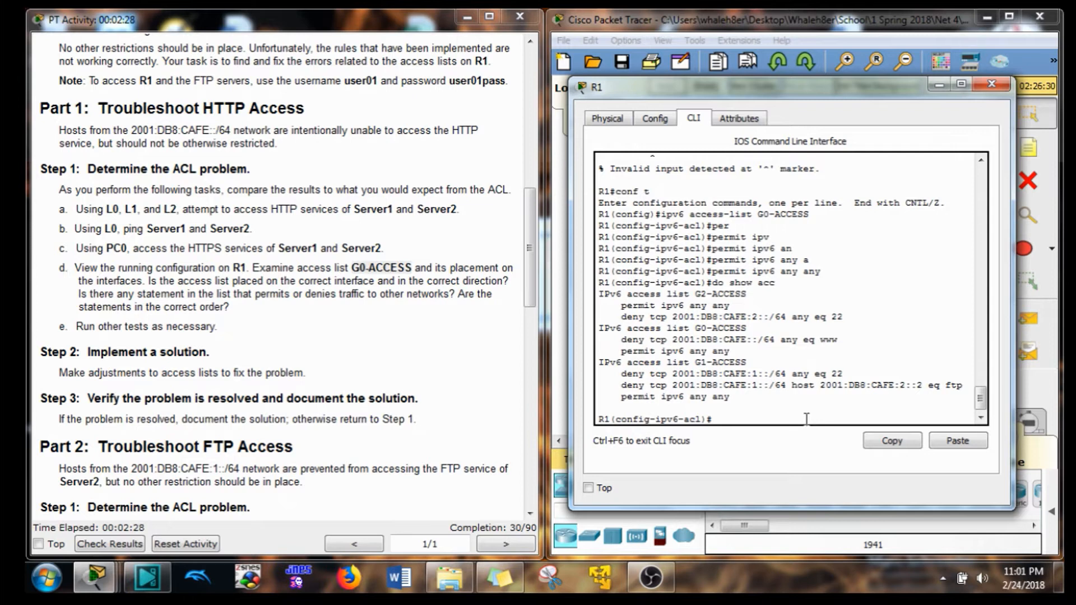
double_click(676, 351)
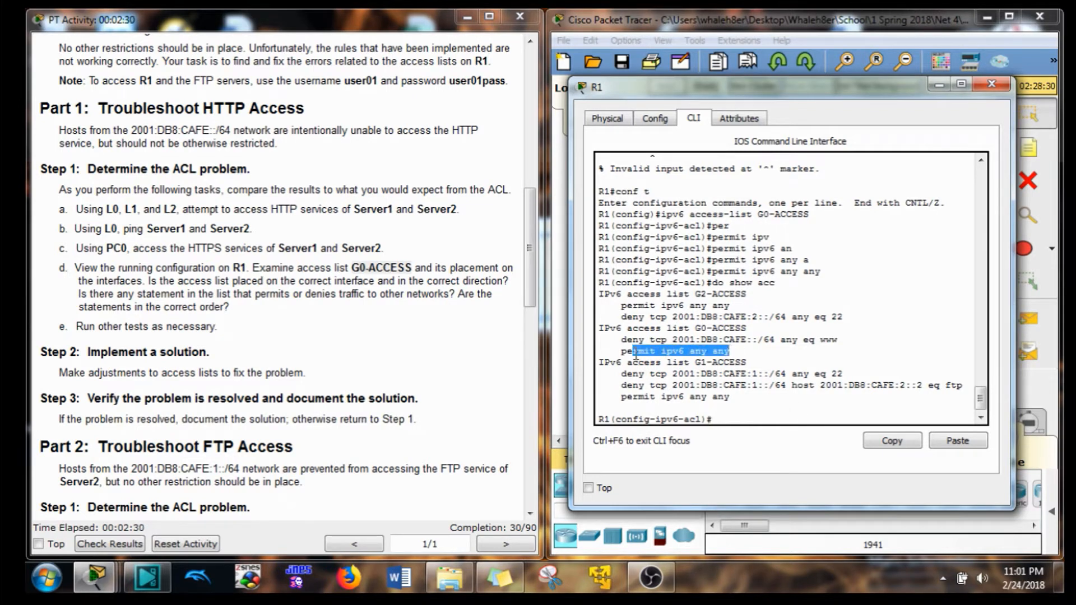
mouse_move(404, 395)
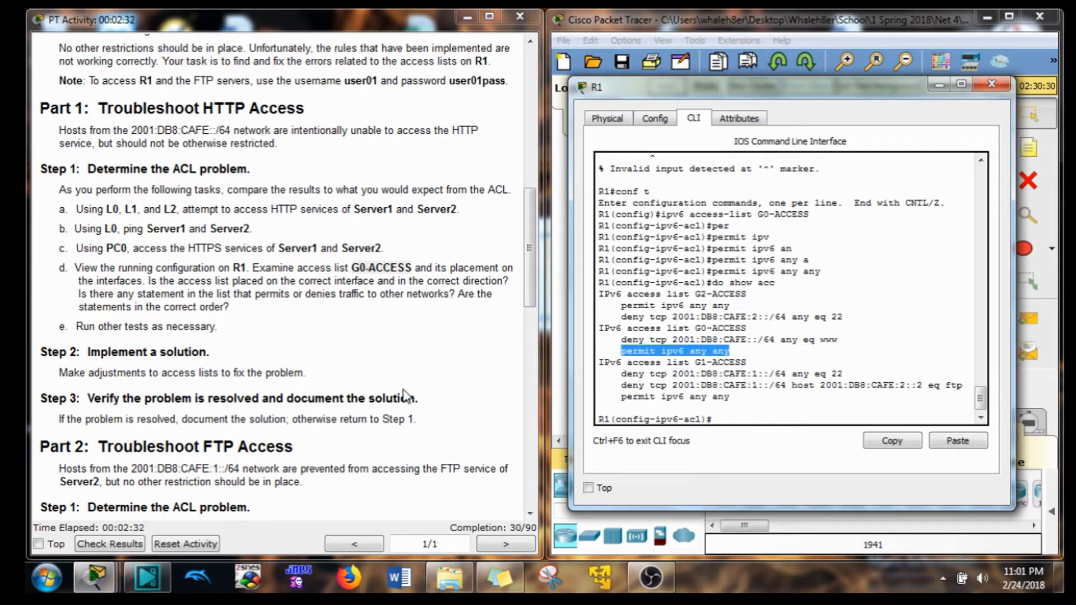
- Inspect G1-ACCESS in the running config: its port 22 deny and the outbound filter on GigabitEthernet0/1
scroll("down", 3)
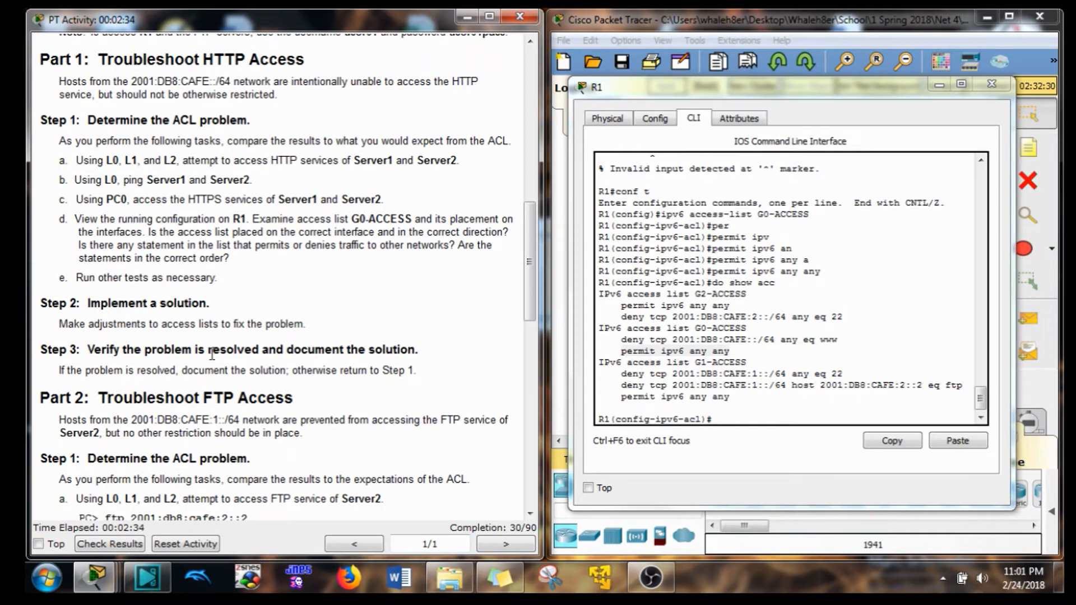
scroll("down", 3)
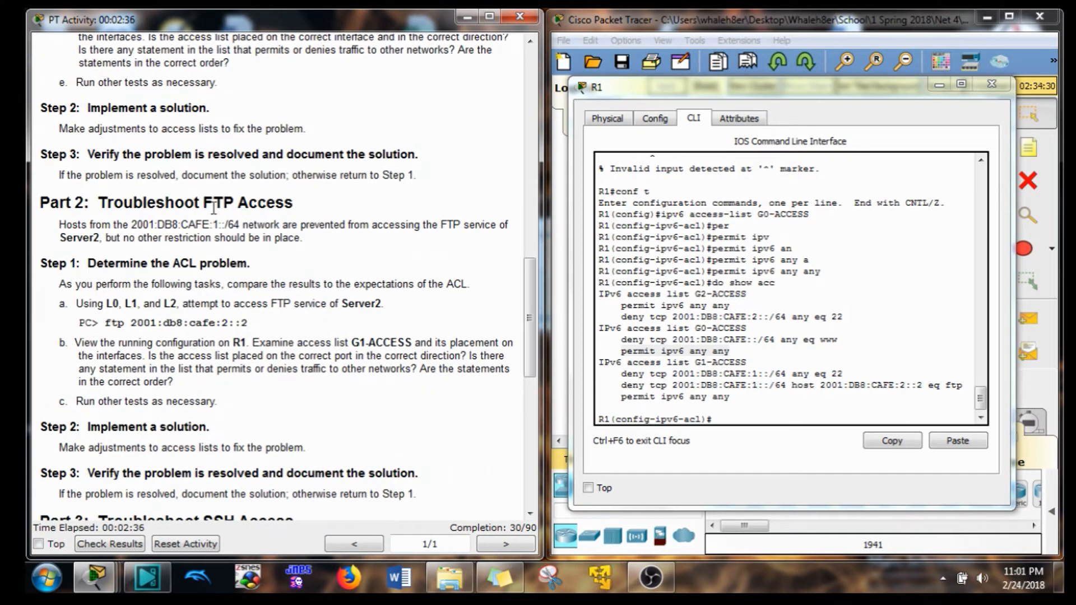
scroll("down", 3)
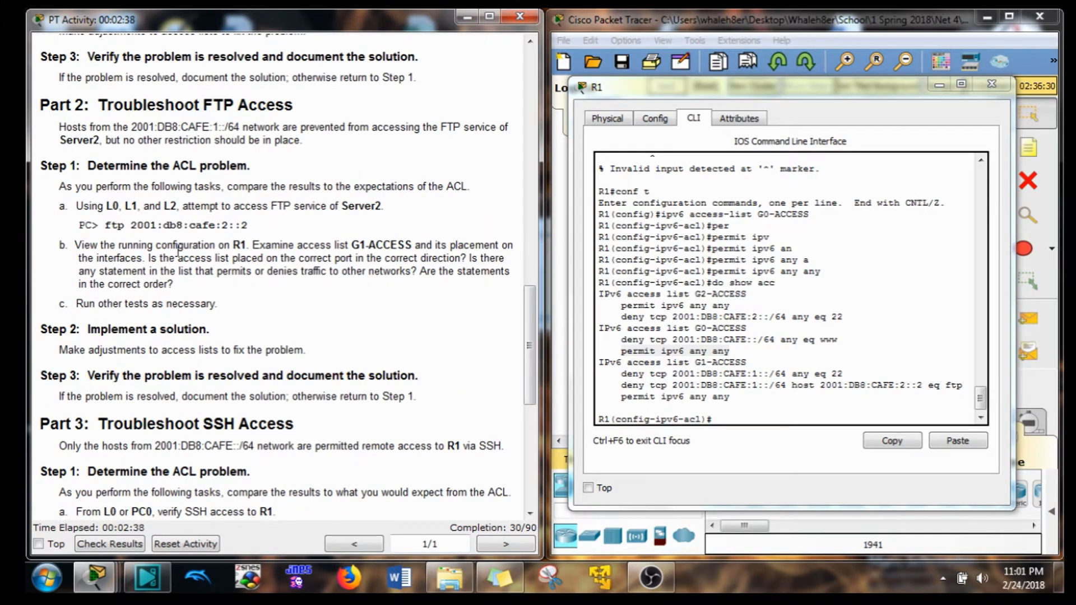
double_click(378, 245)
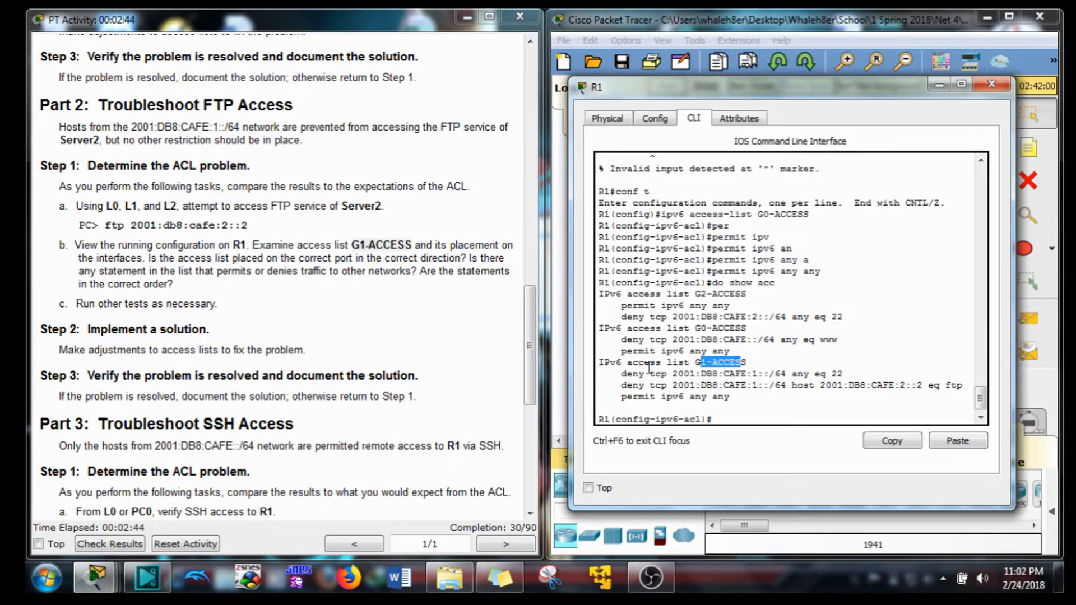
mouse_move(216, 159)
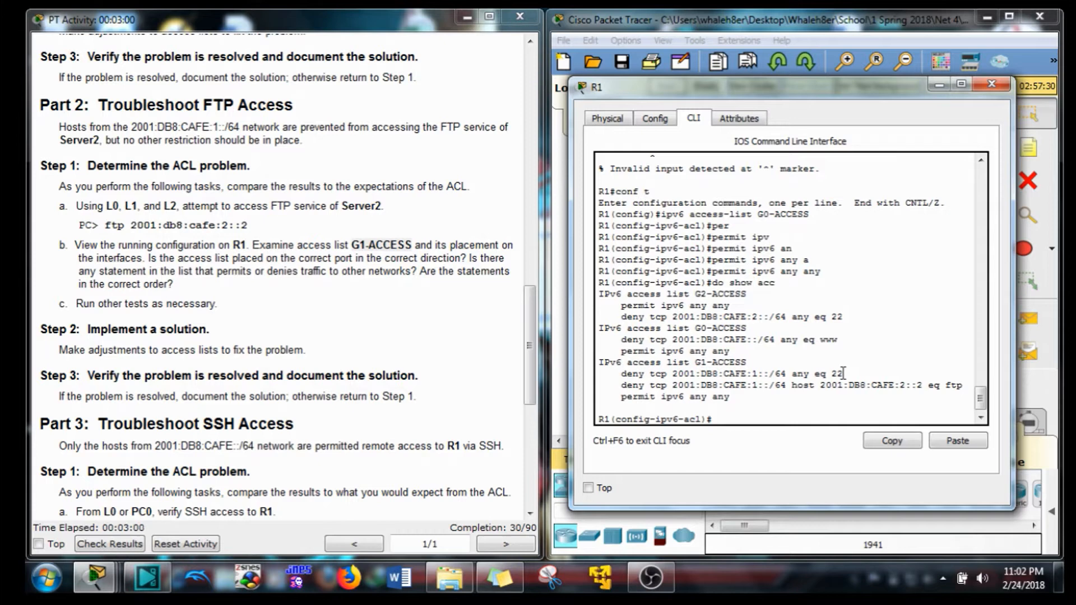
double_click(836, 374)
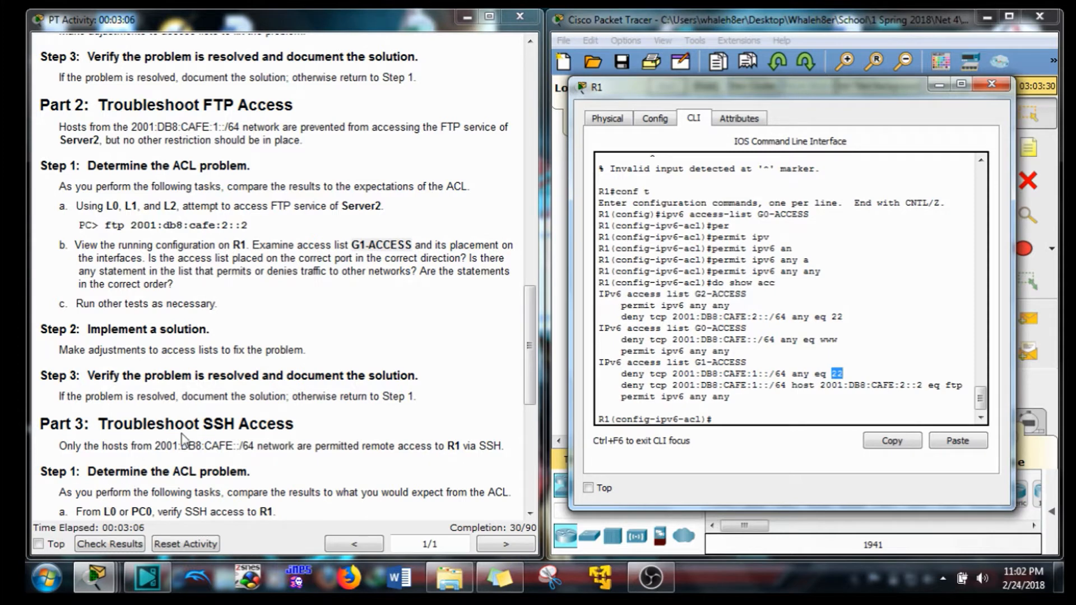
mouse_move(325, 463)
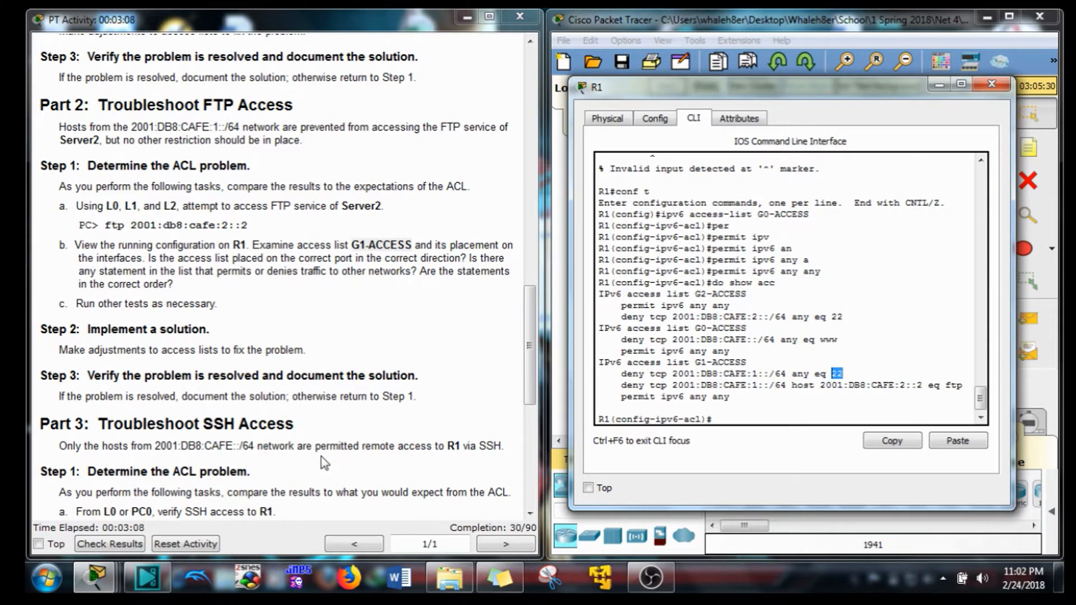
mouse_move(461, 448)
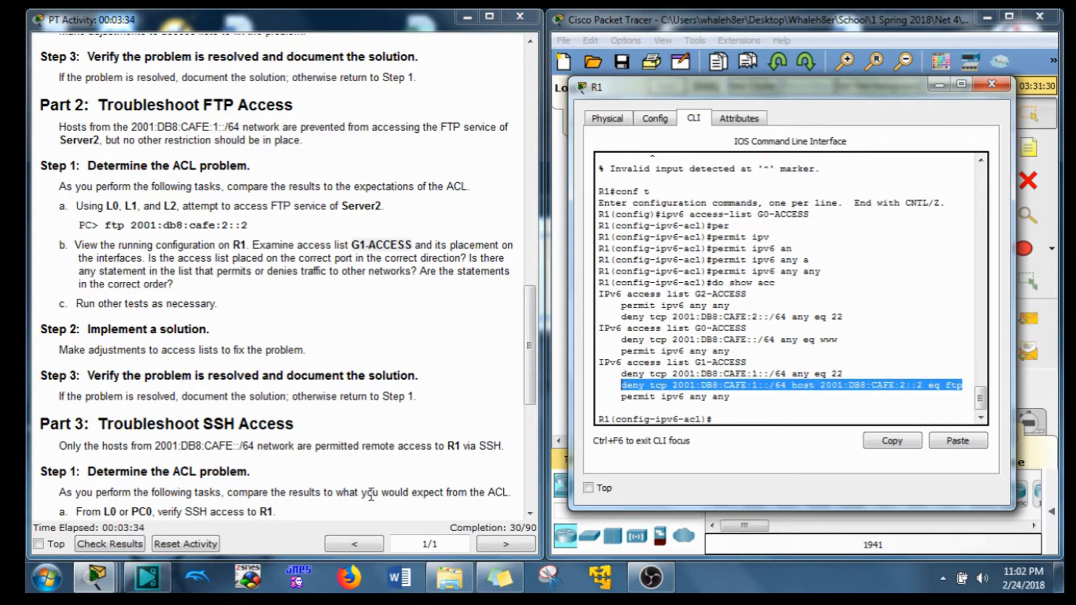
mouse_move(417, 442)
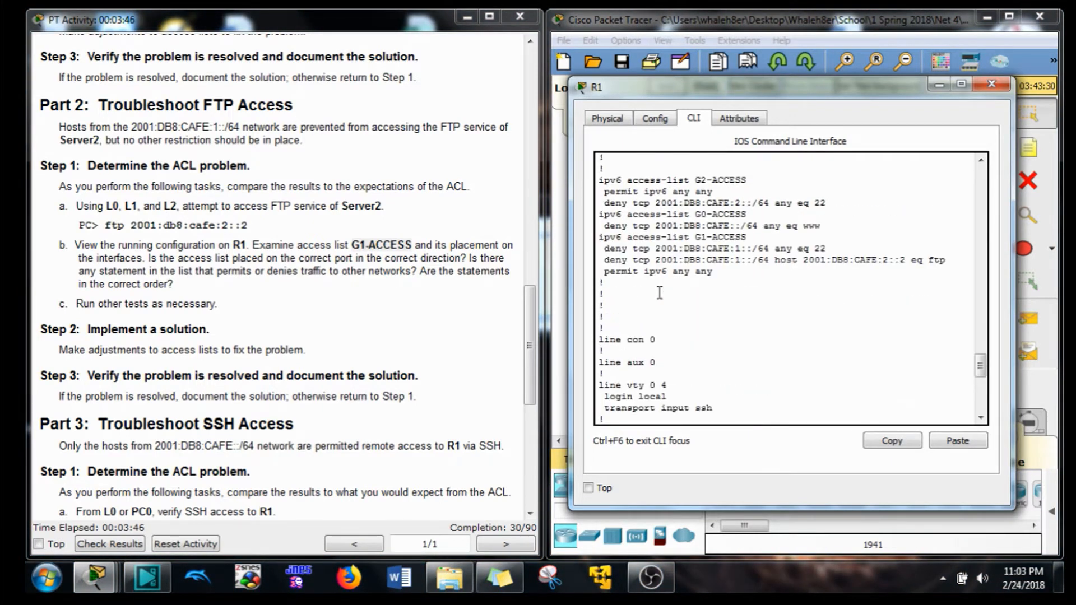
scroll("up", 3)
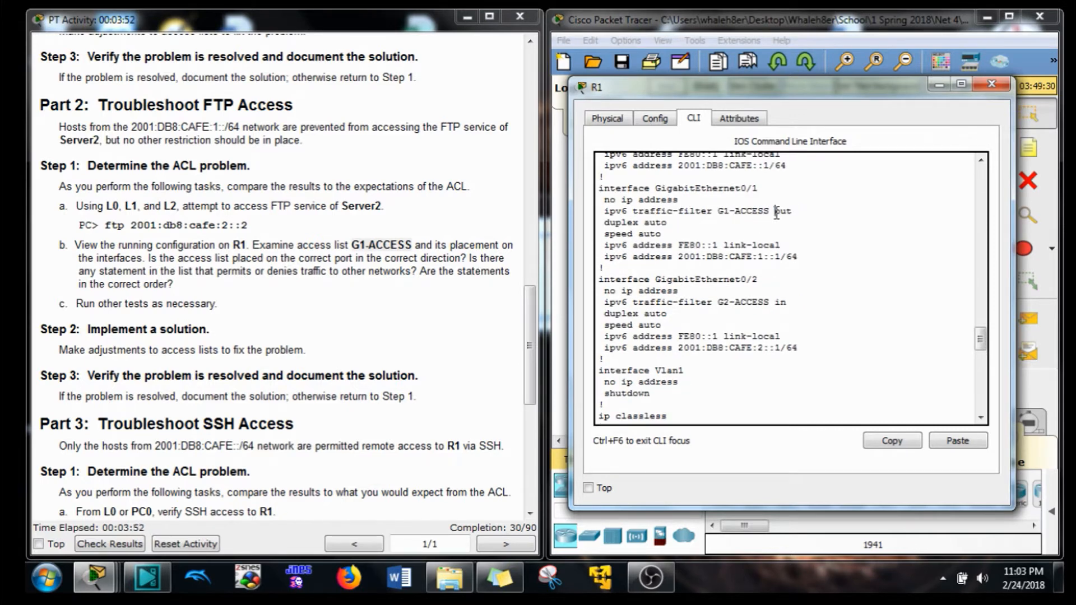
double_click(782, 211)
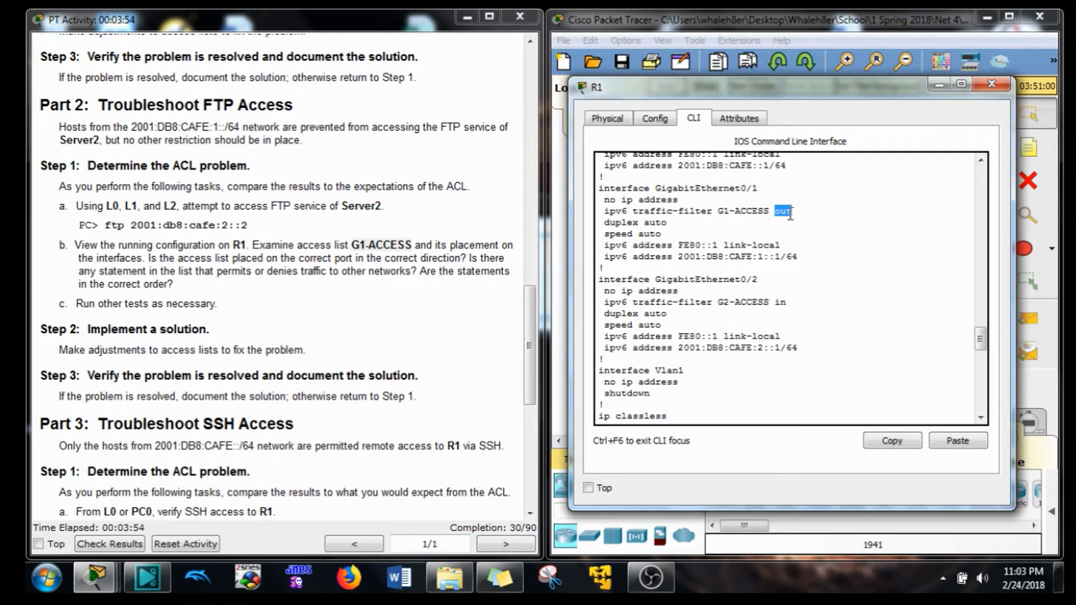
mouse_move(803, 298)
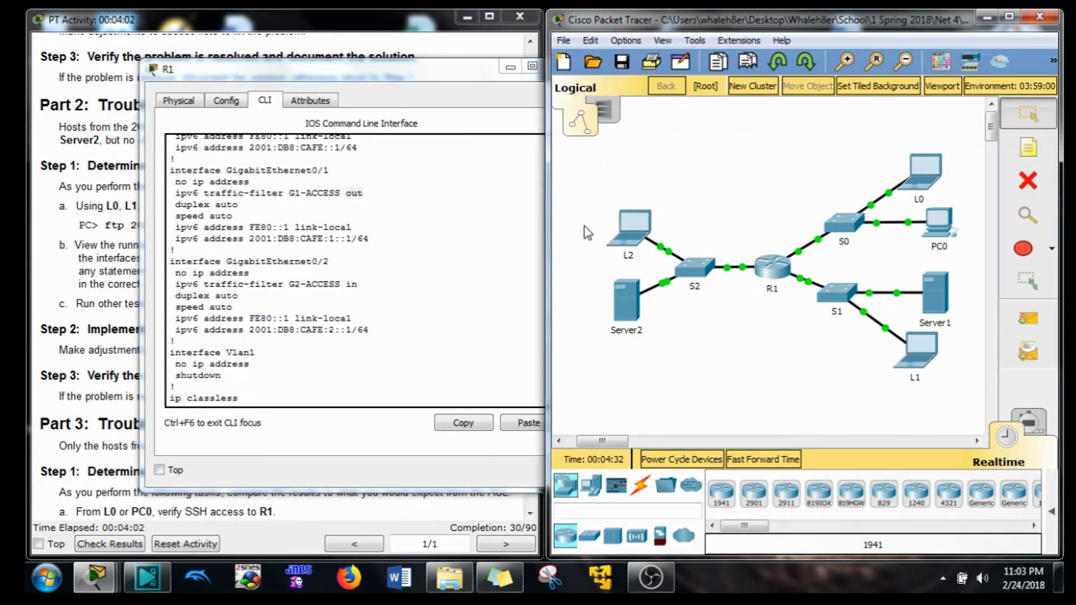
mouse_move(821, 262)
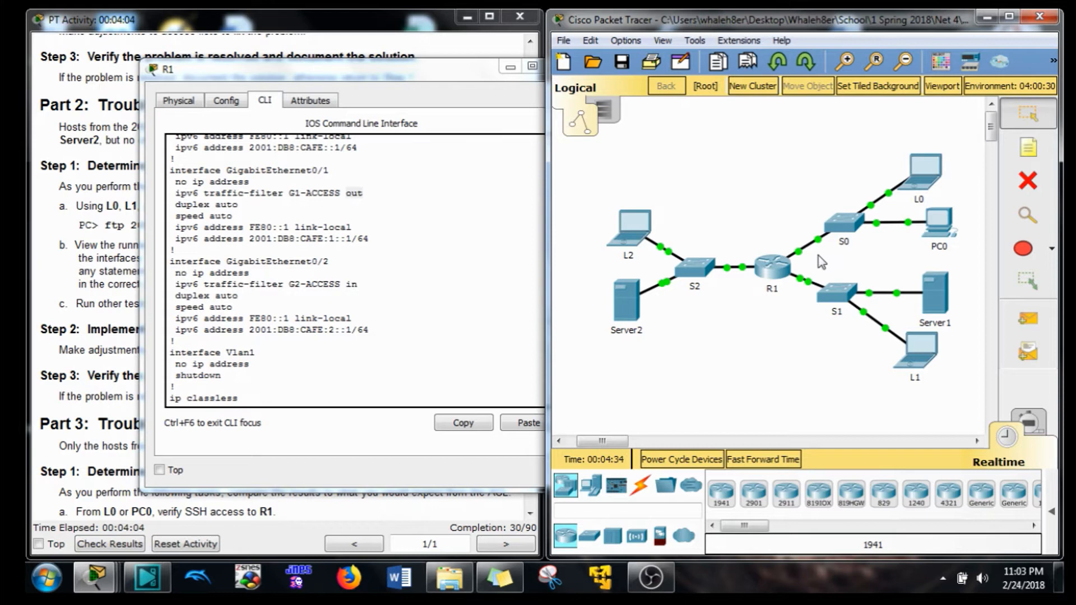
mouse_move(784, 285)
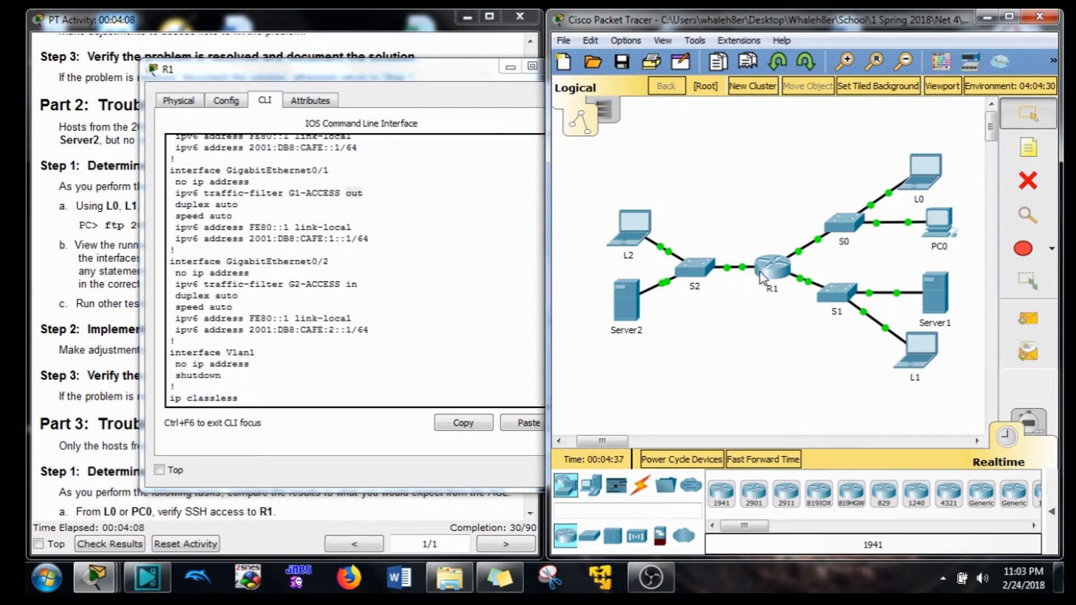
mouse_move(782, 258)
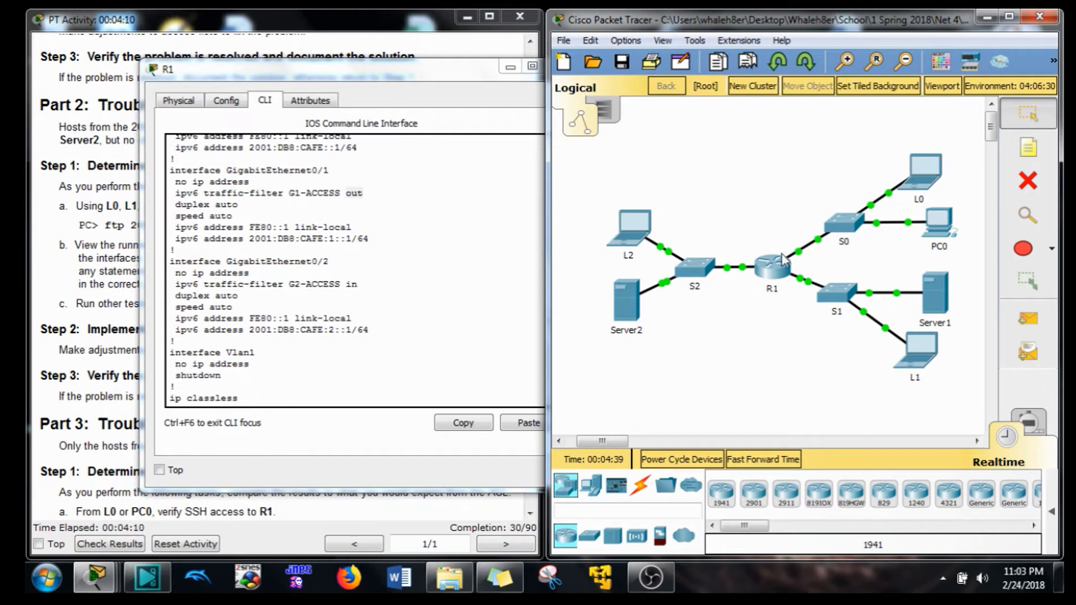
mouse_move(512, 307)
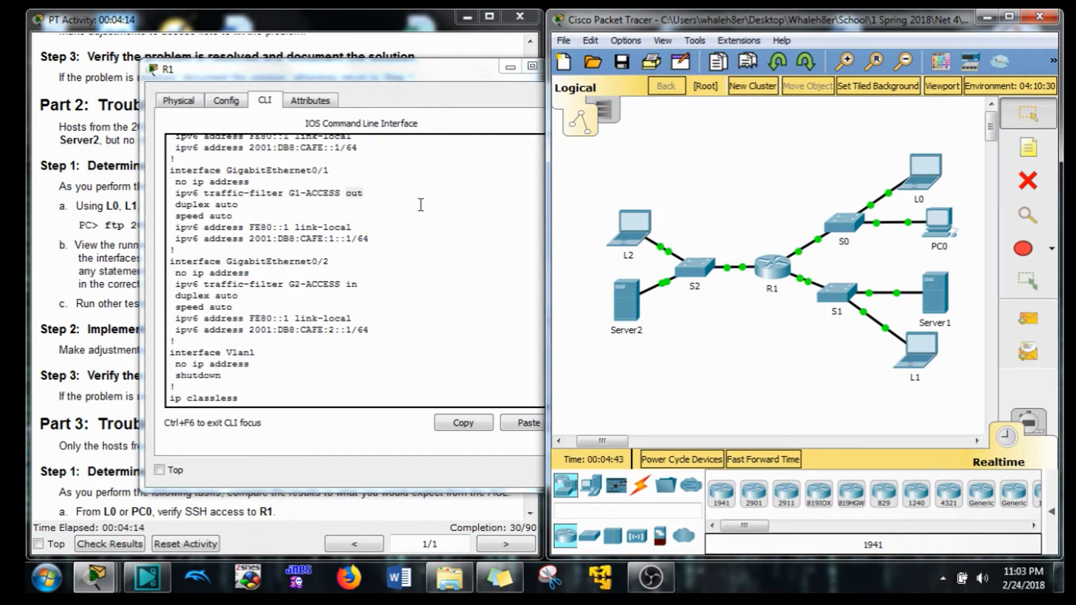
mouse_move(748, 275)
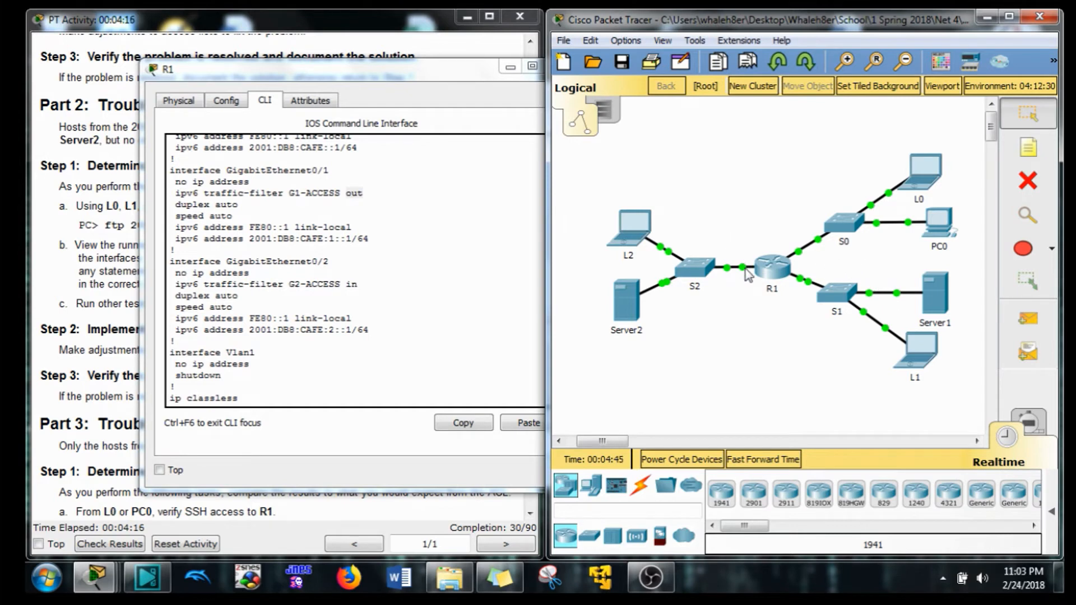
mouse_move(739, 262)
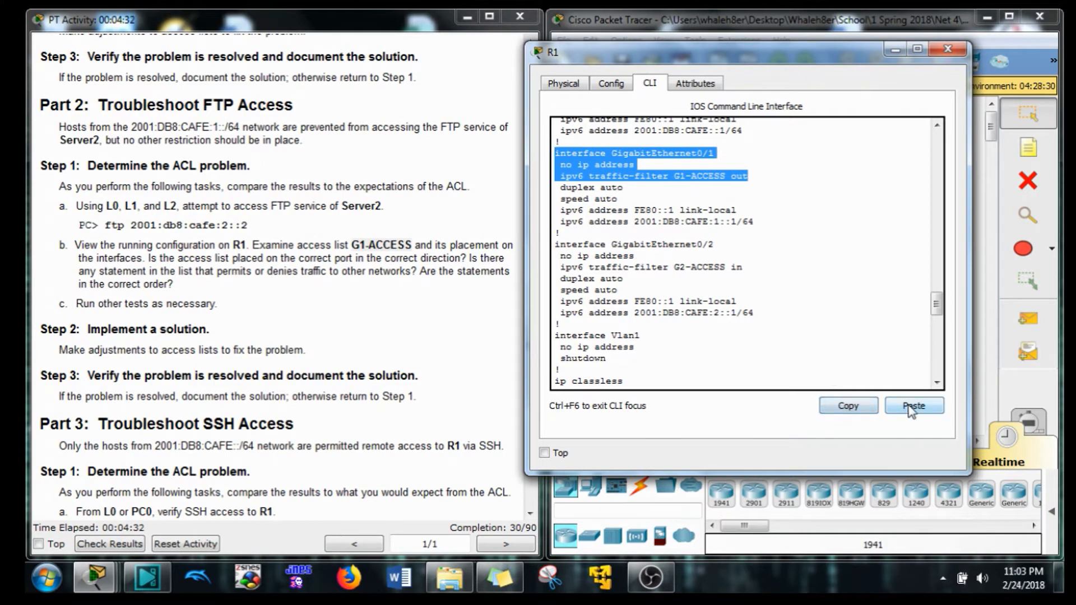
- Reapply G1-ACCESS inbound instead of outbound on GigabitEthernet0/1 and confirm with do show run
left_click(913, 405)
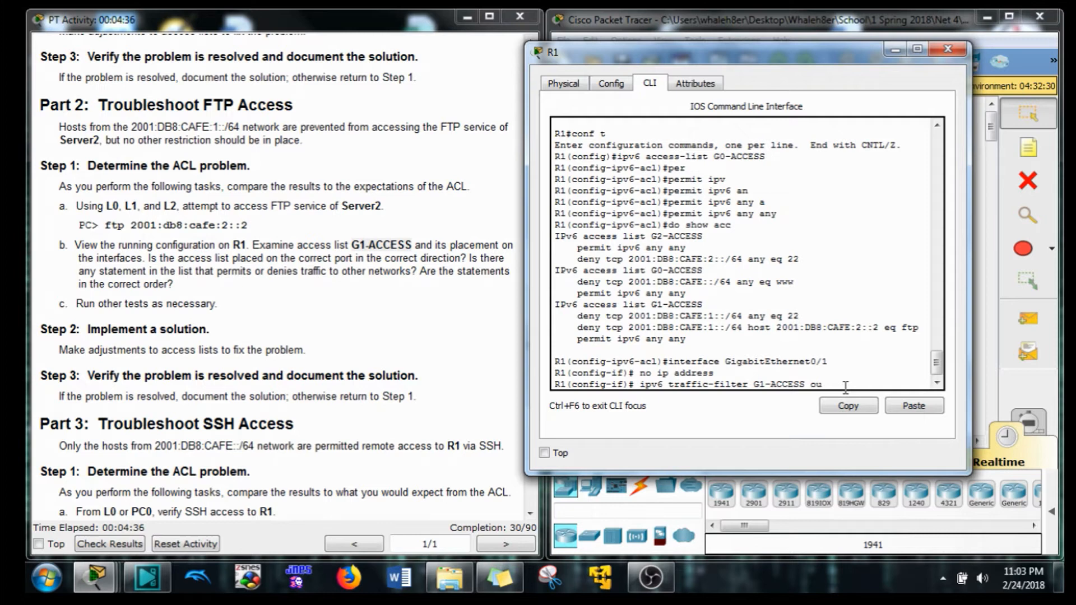
type("t")
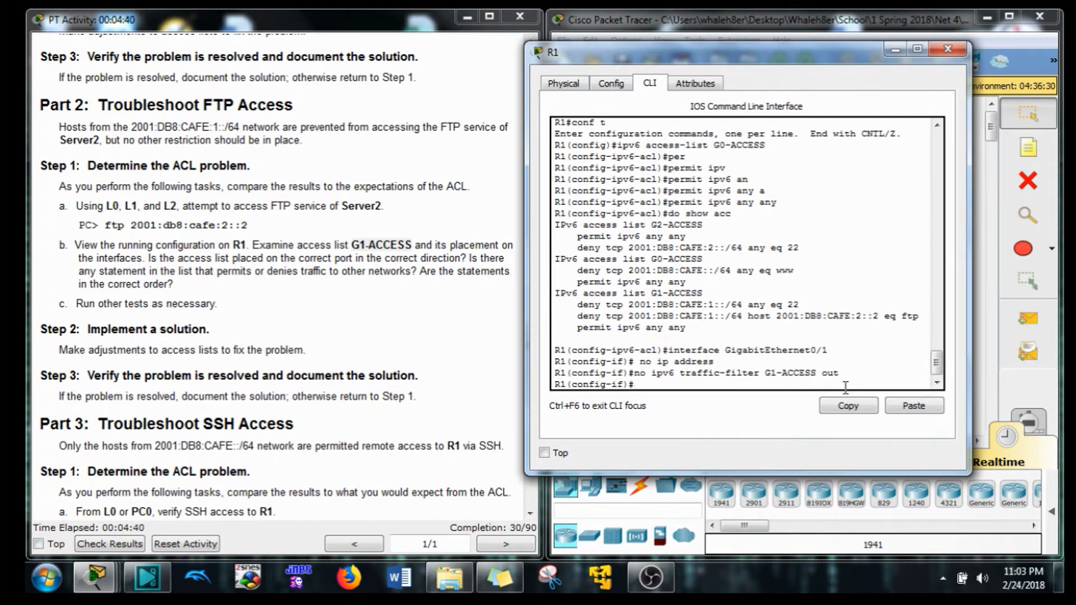
type("no ipv6 traffic-filter G1-ACCESS in")
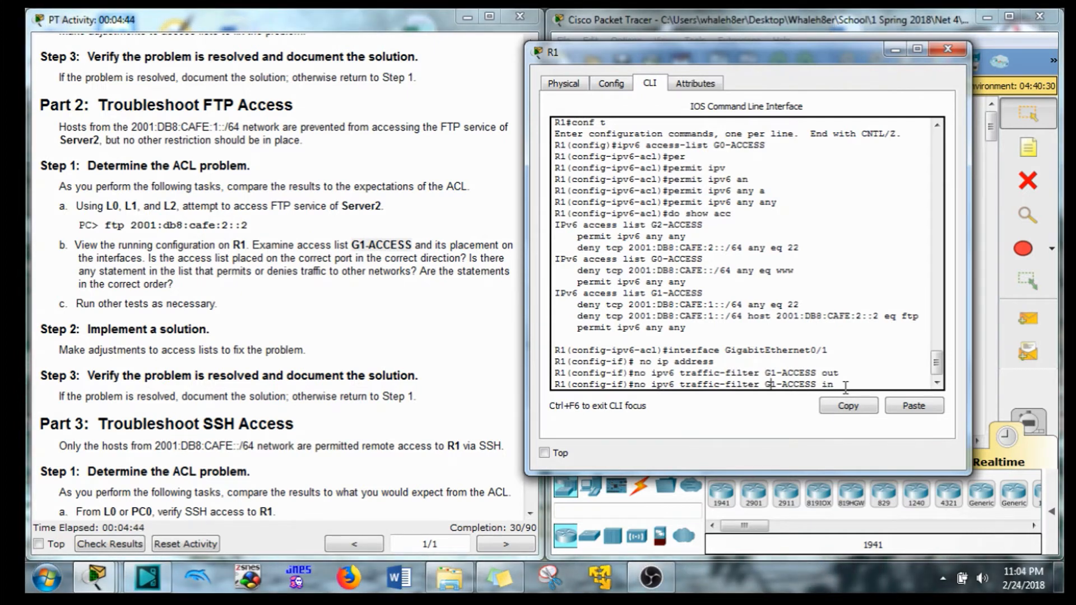
type("ipv6 traffic-filter G1-ACCESS in")
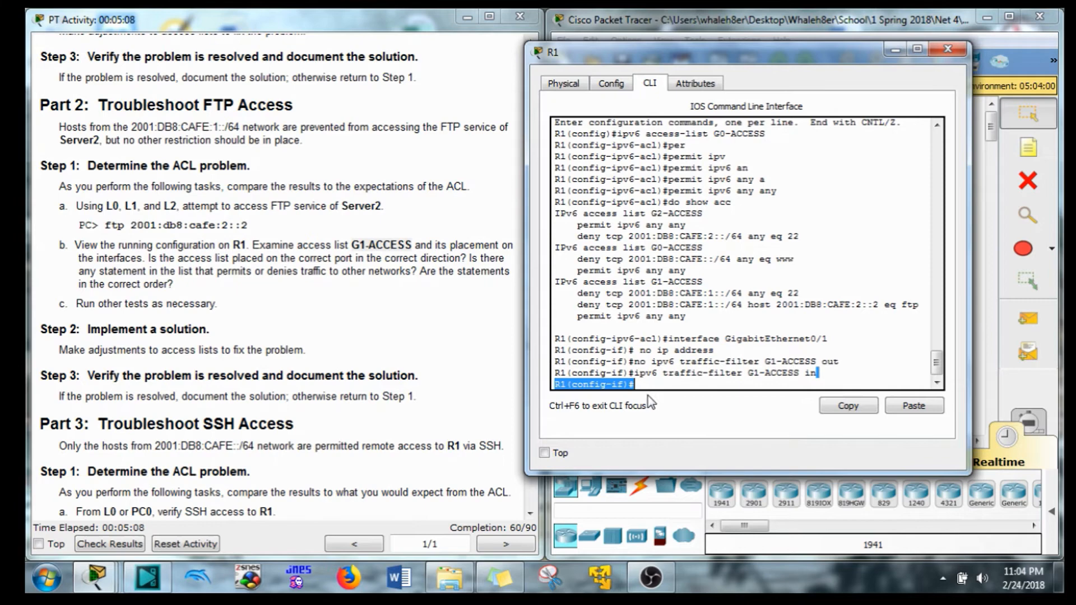
type("so")
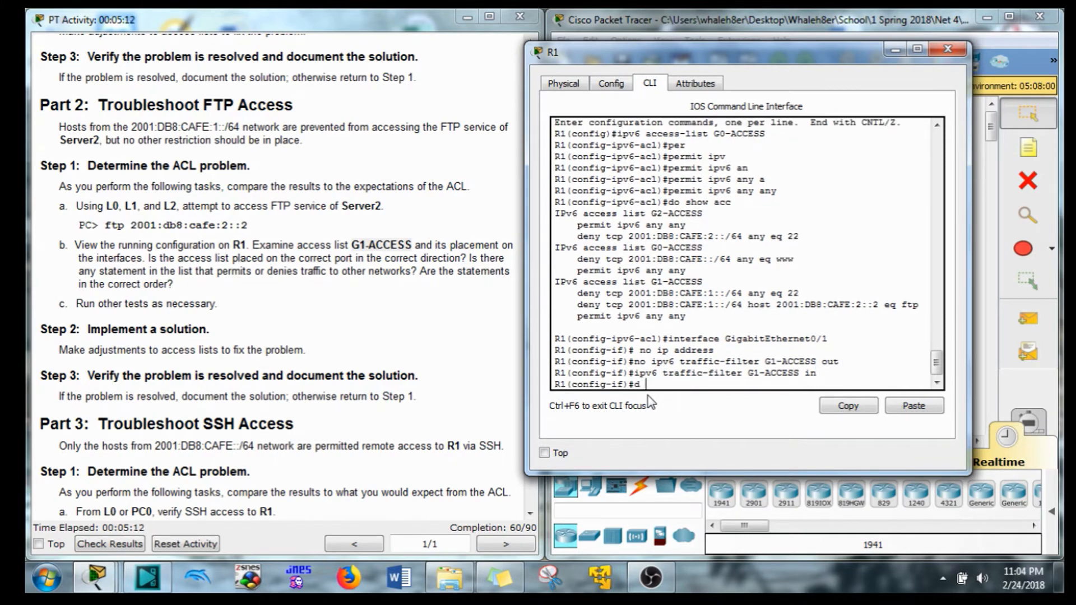
type("o show ru")
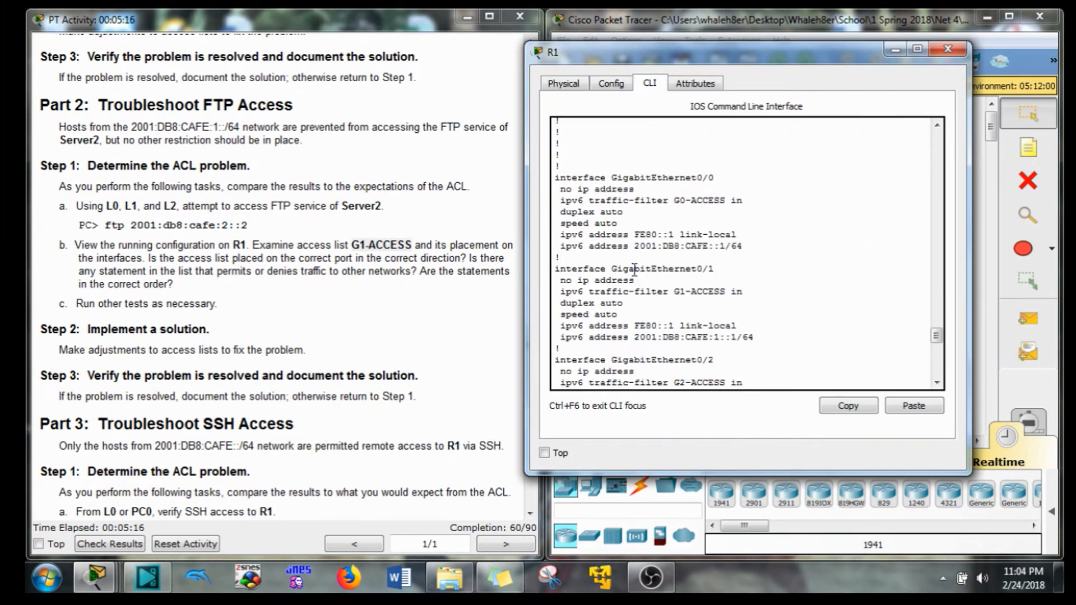
scroll("down", 3)
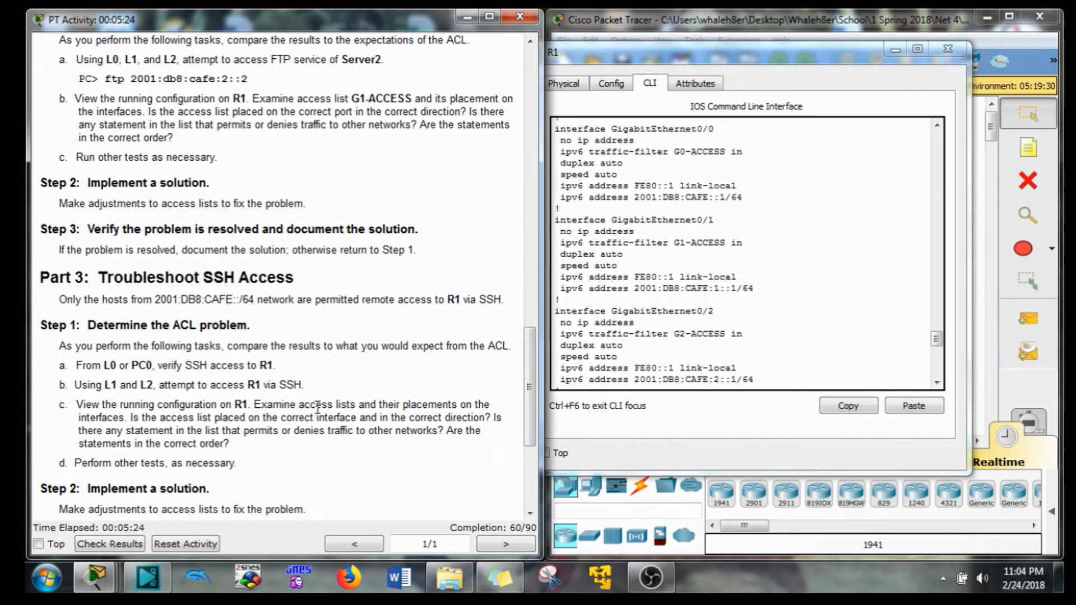
scroll("down", 3)
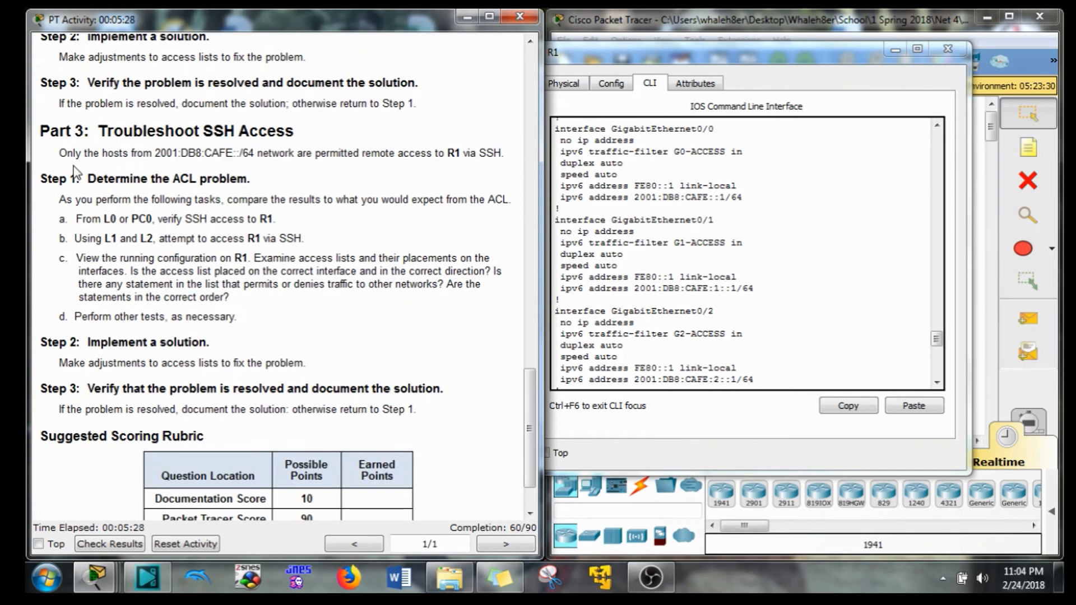
double_click(195, 153)
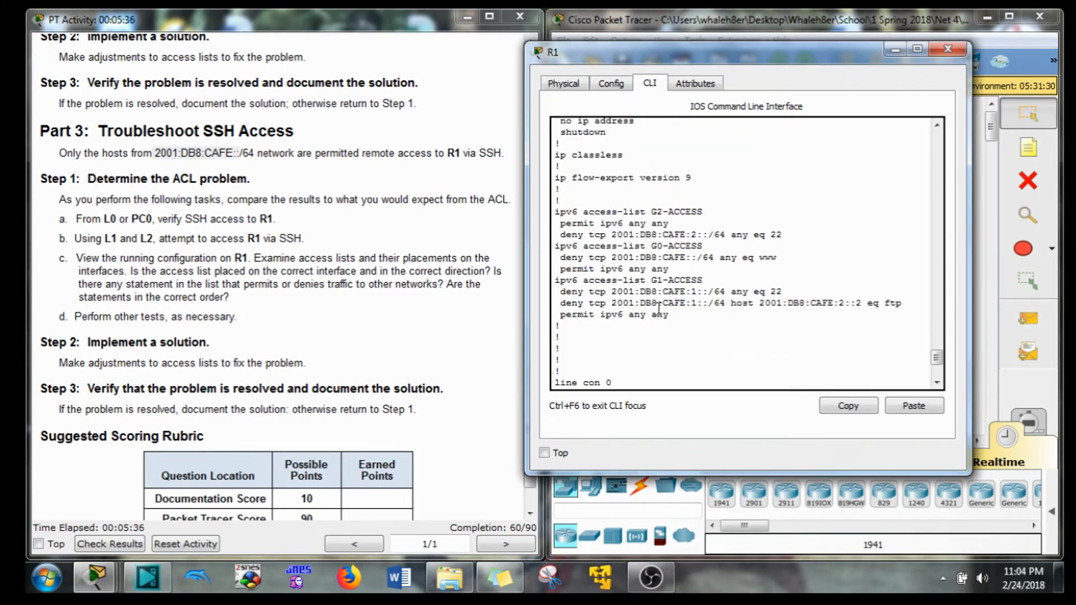
double_click(668, 291)
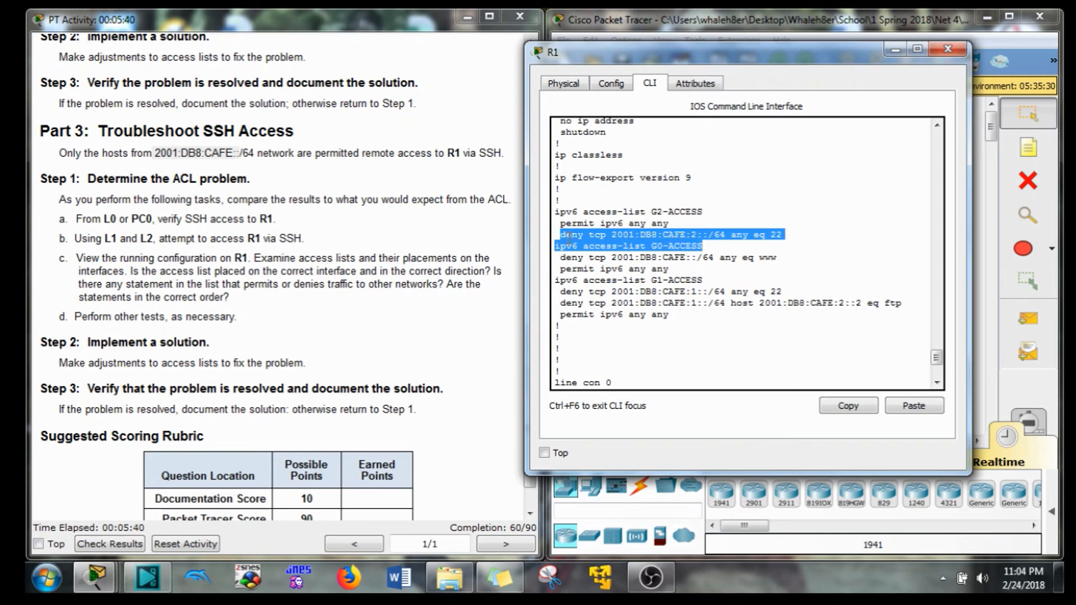
left_click(664, 212)
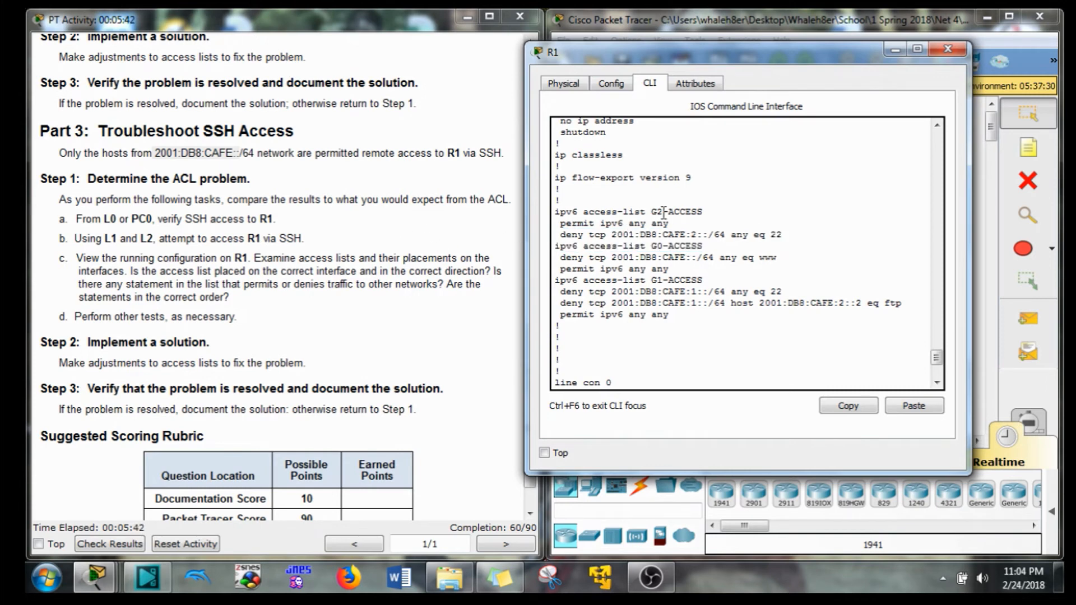
double_click(675, 211)
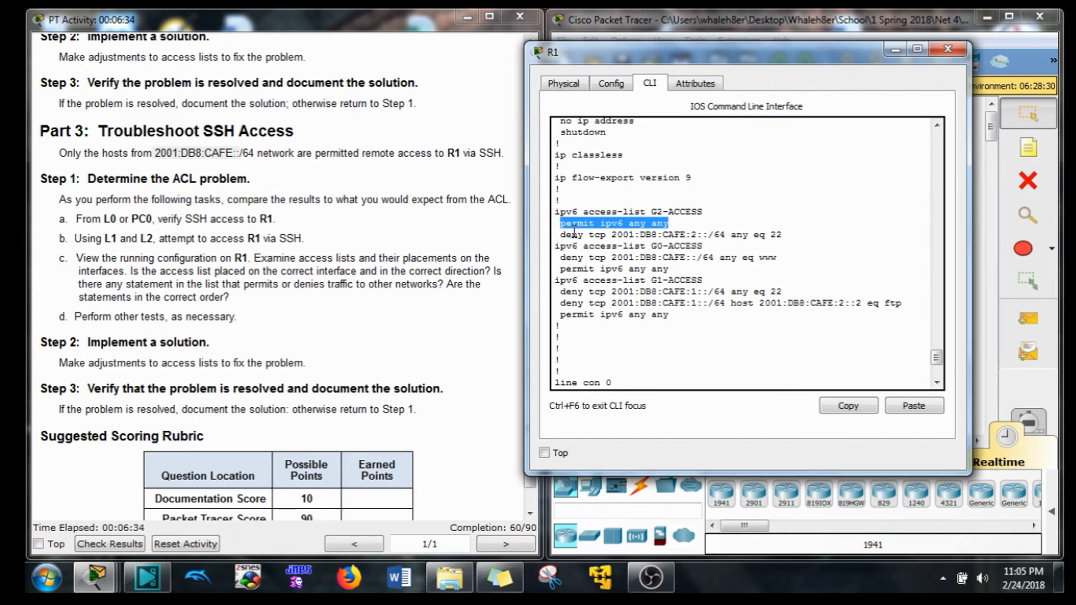
mouse_move(556, 301)
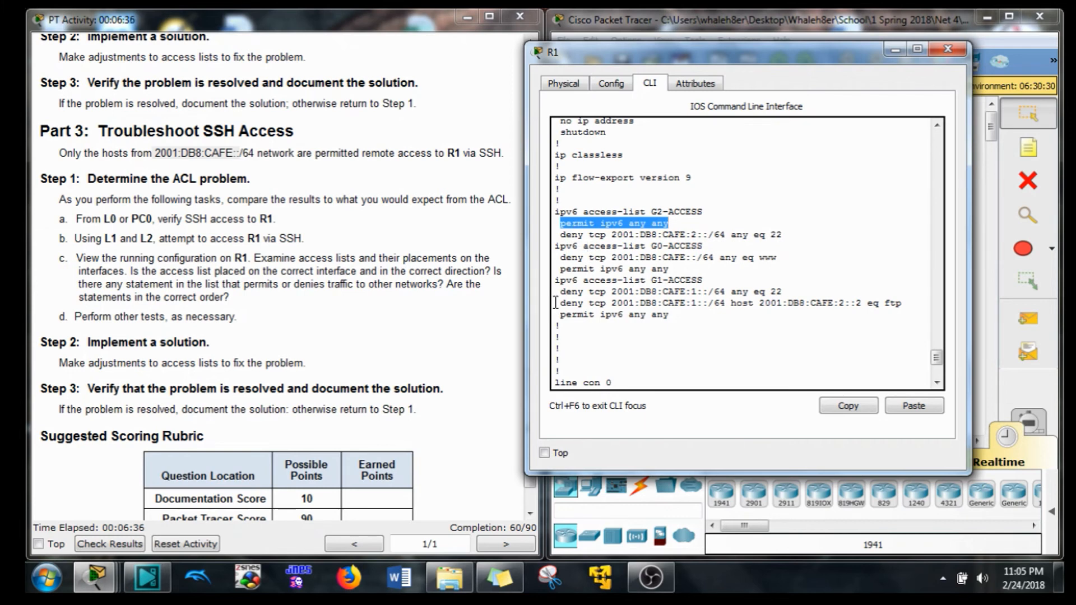
scroll("down", 3)
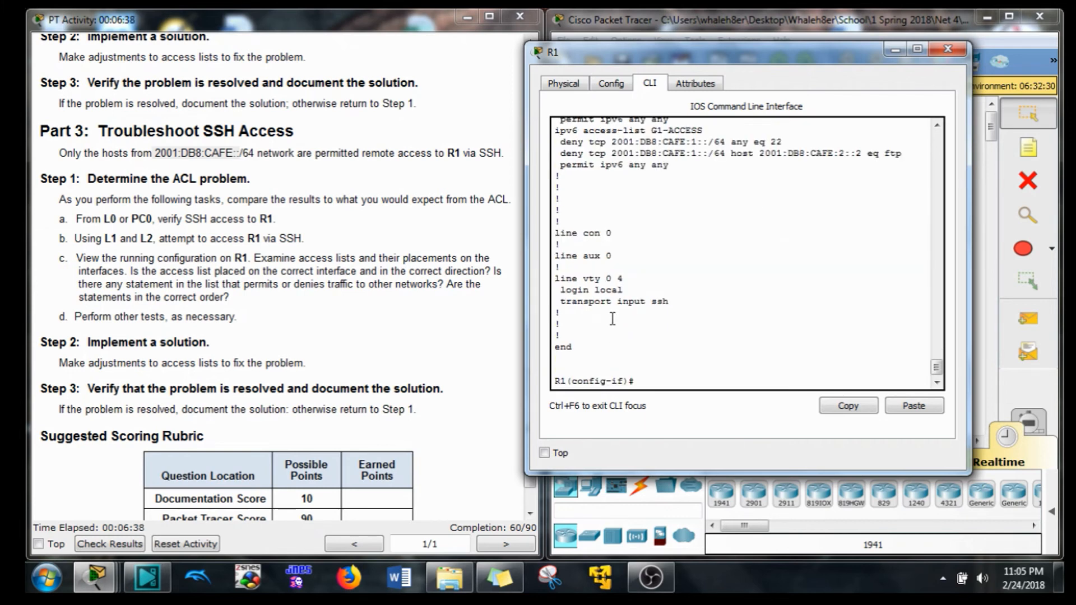
- Re-enter 'permit ipv6 any any' in G2-ACCESS so it follows the SSH deny, reaching 90/90
scroll("up", 3)
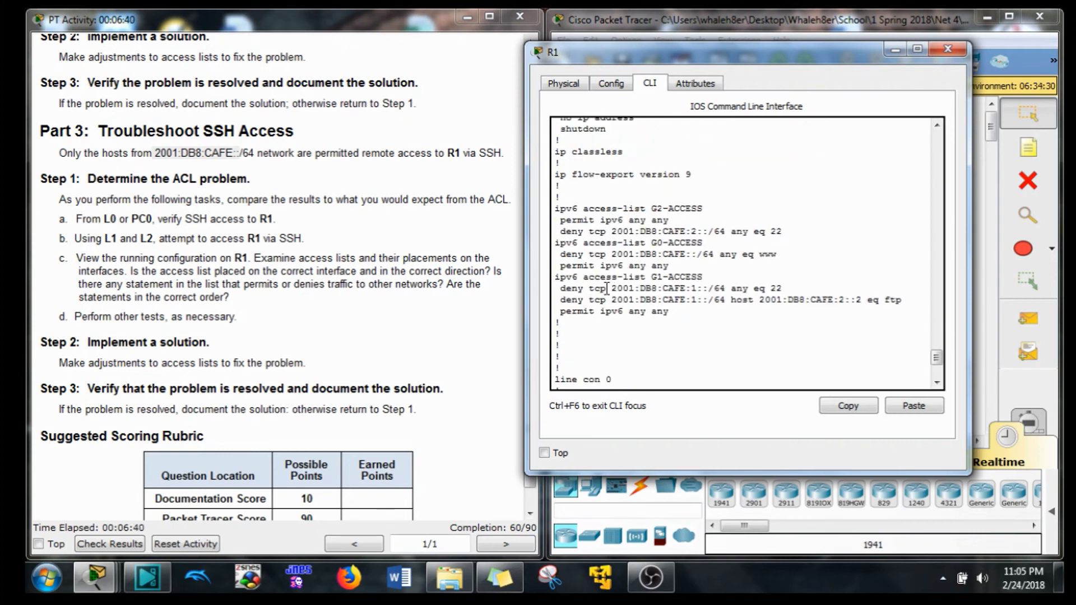
double_click(676, 208)
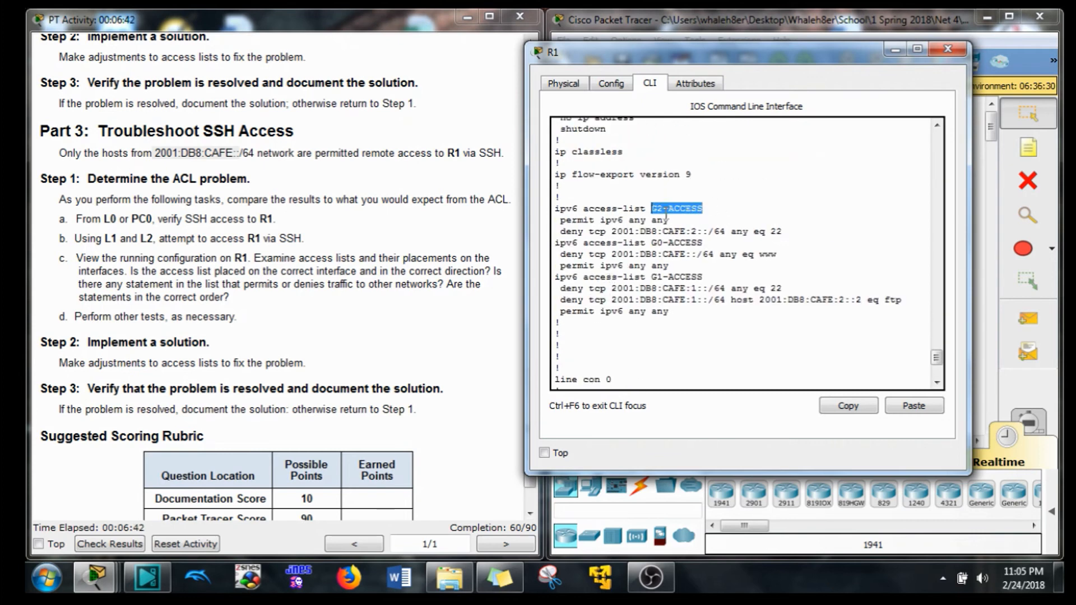
left_click(913, 405)
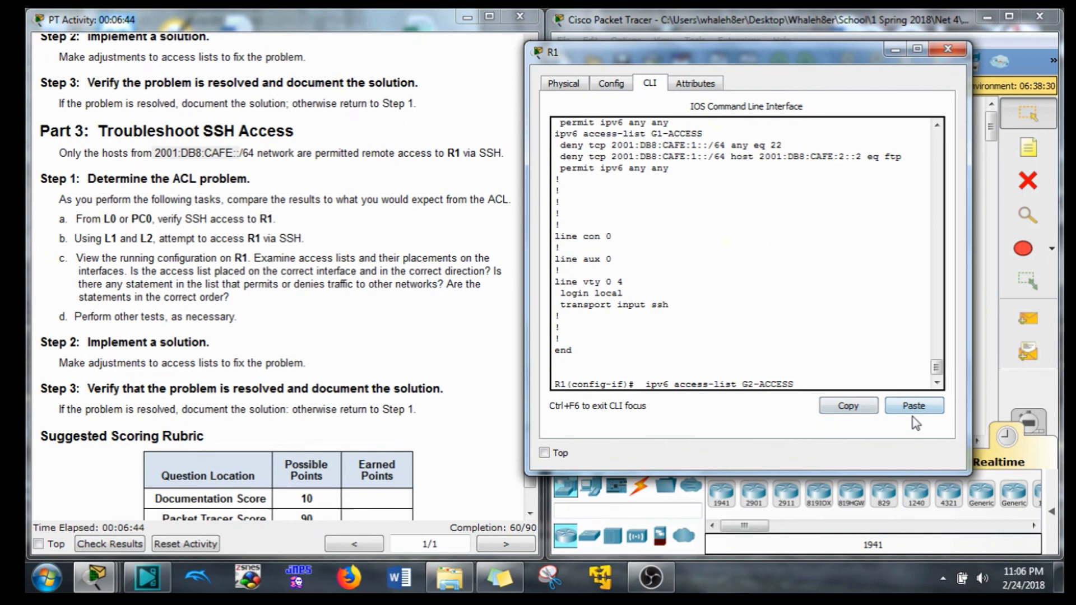
key("Return")
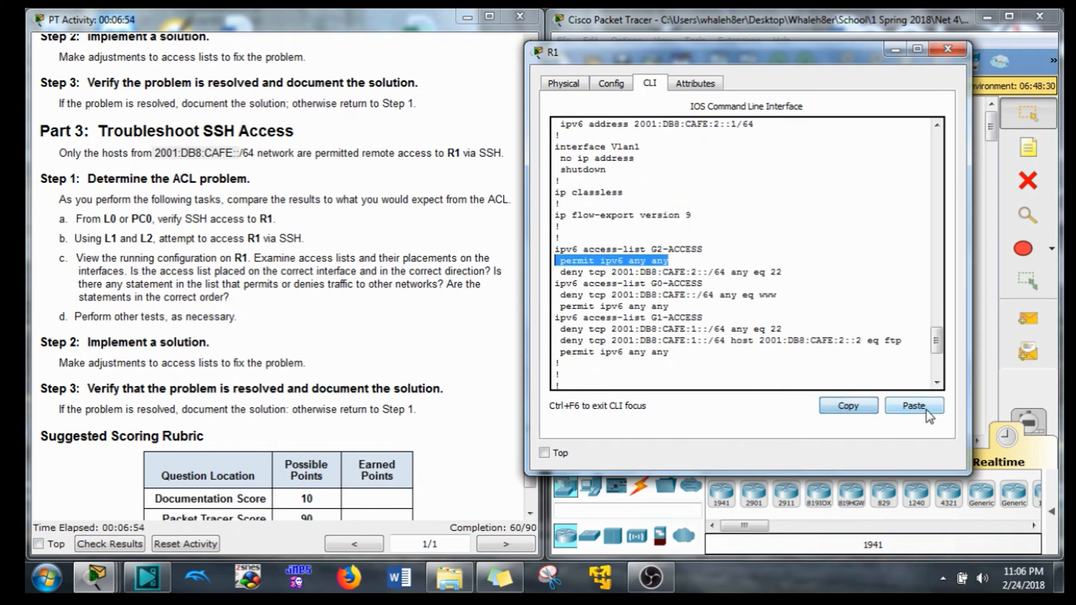
left_click(914, 406)
type("do show acc")
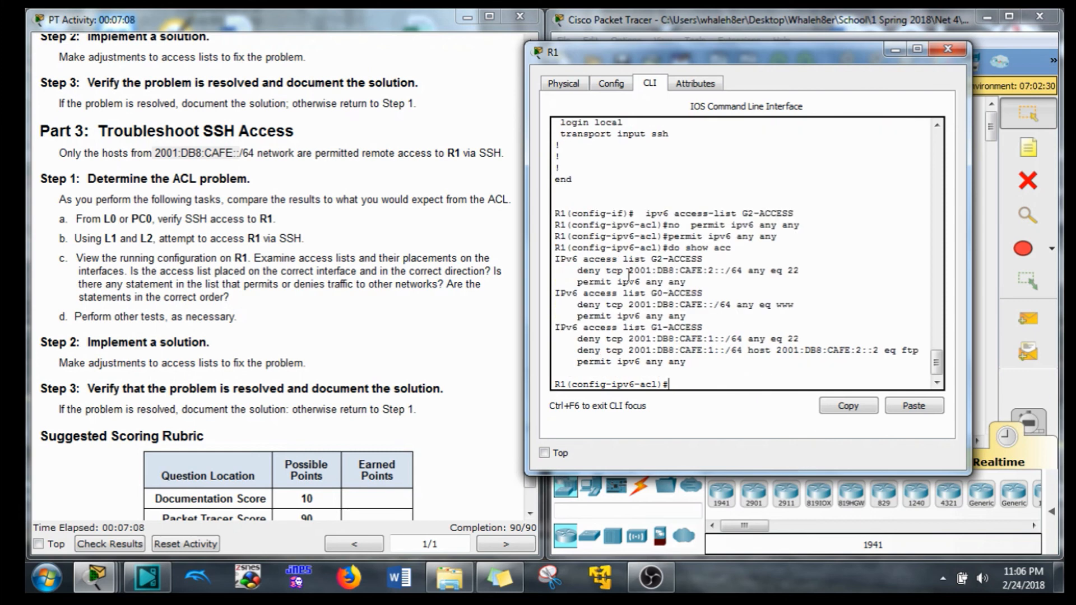
double_click(629, 282)
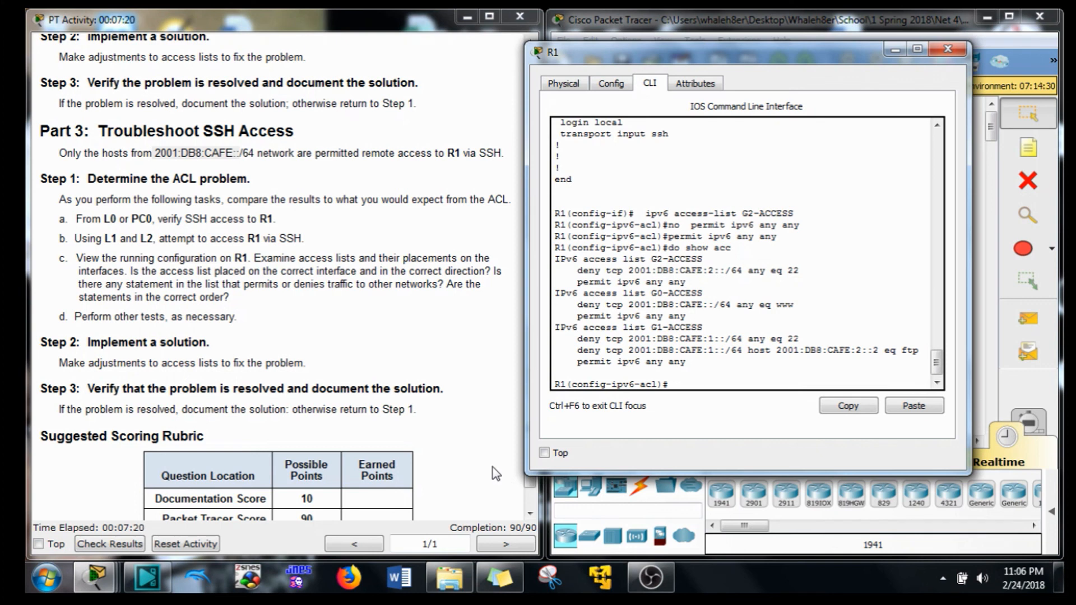
mouse_move(484, 469)
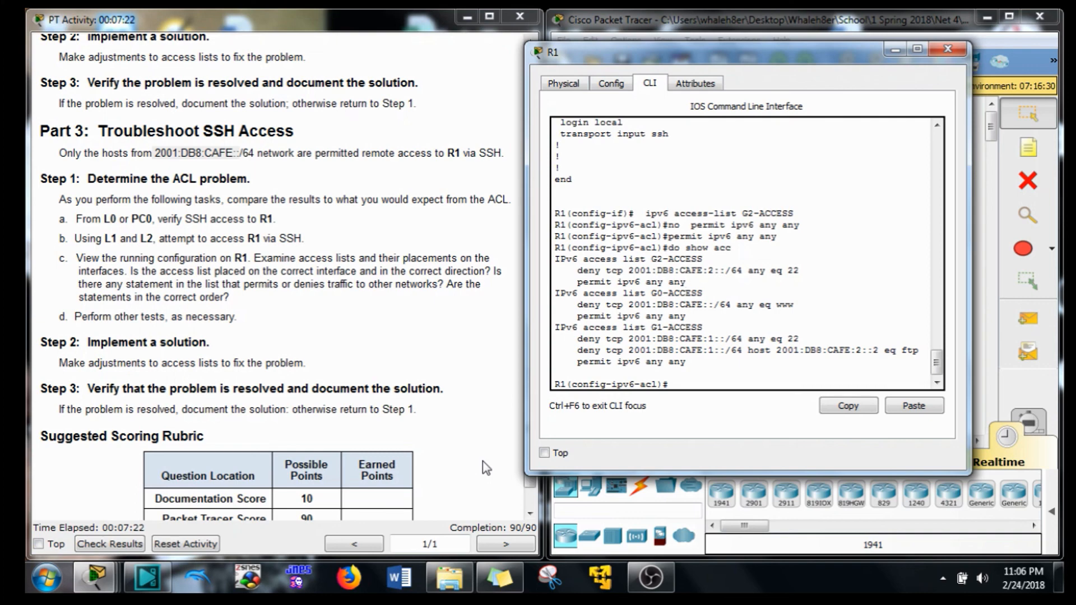